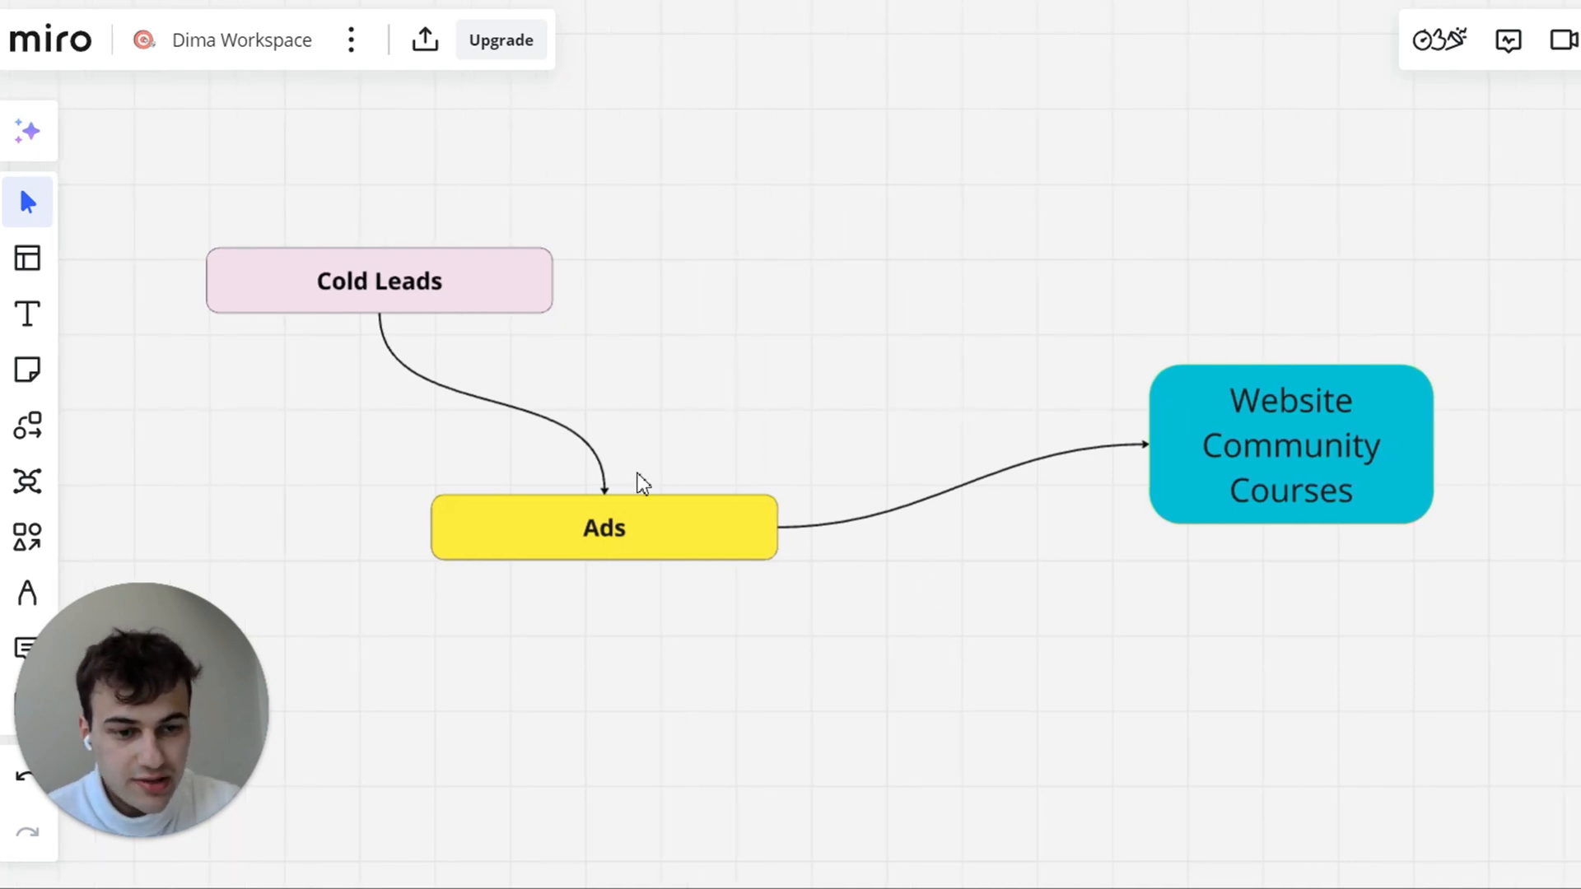
{"action": "mouse_move", "coordinate": [1377, 494]}
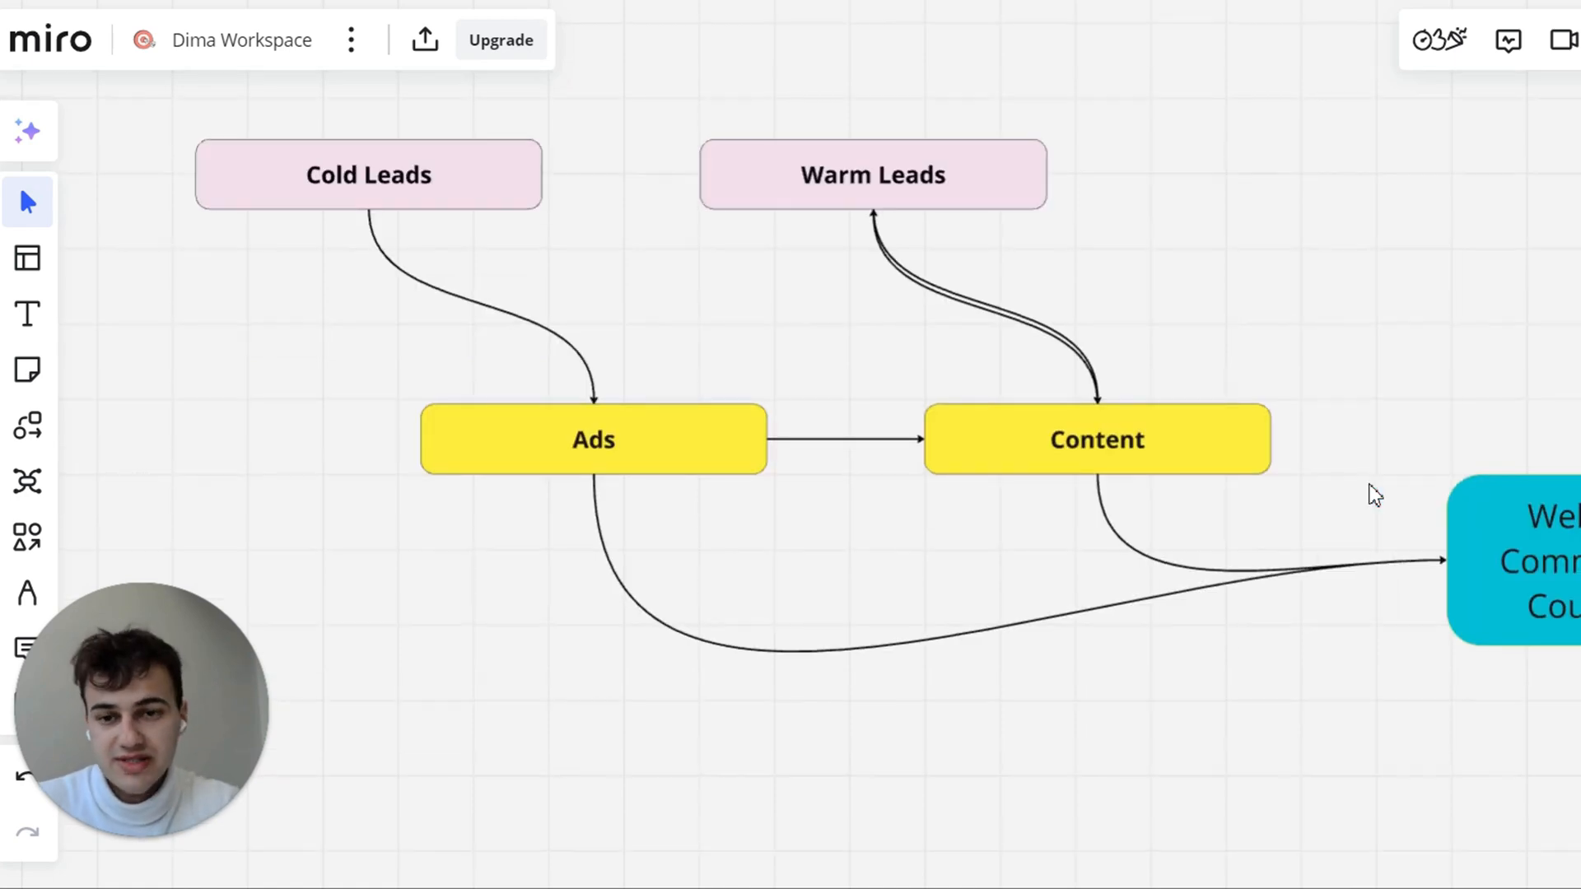
{"action": "scroll", "scroll_direction": "down", "scroll_amount": 3}
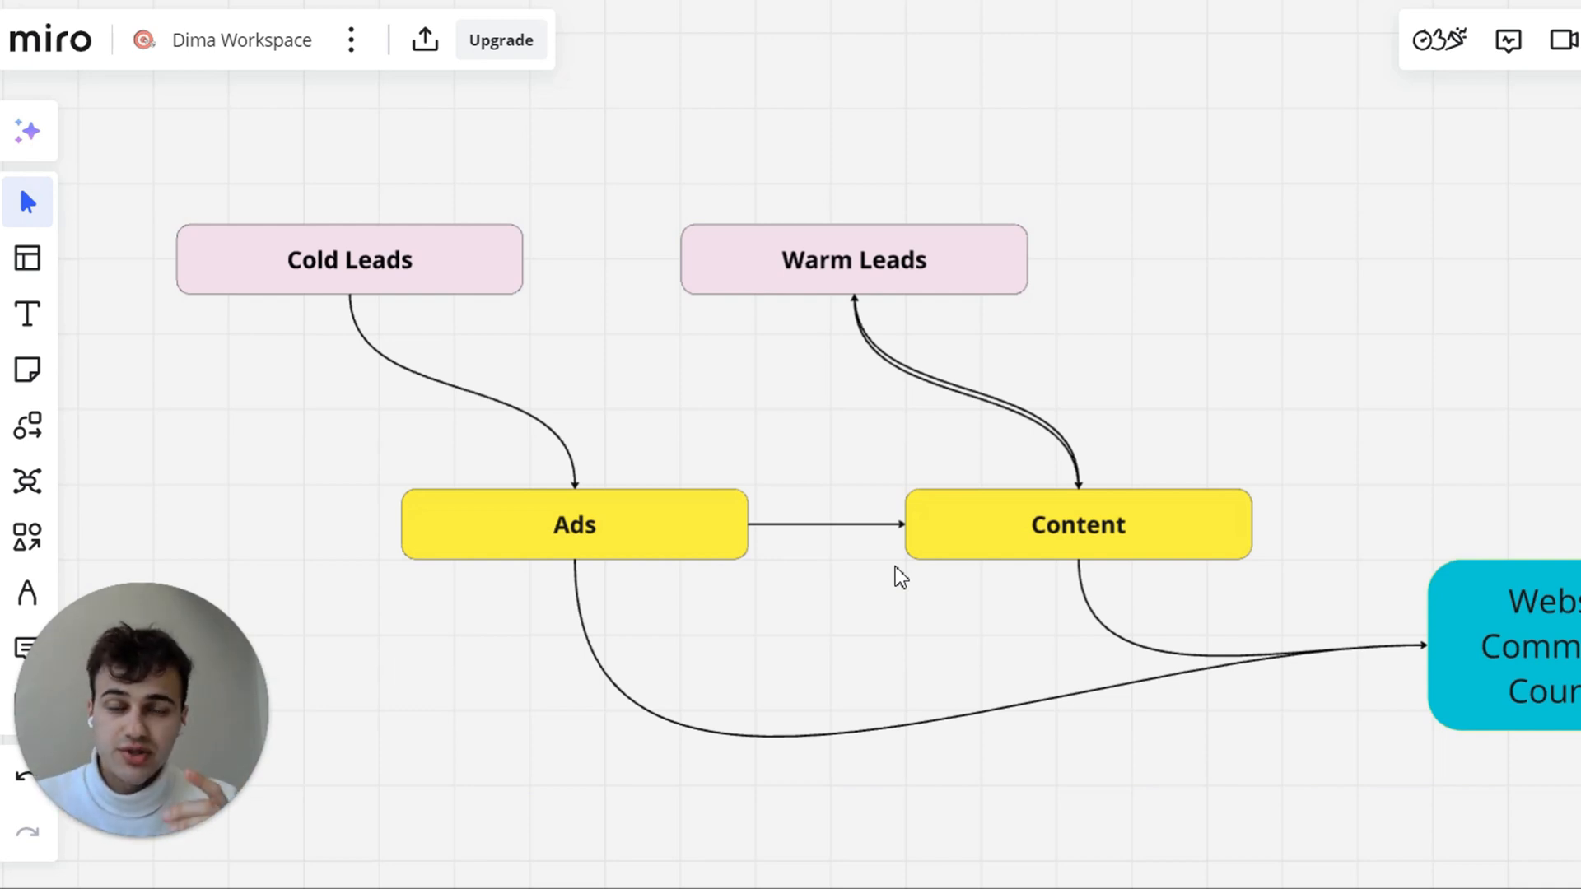
{"action": "scroll", "scroll_direction": "down", "scroll_amount": 3}
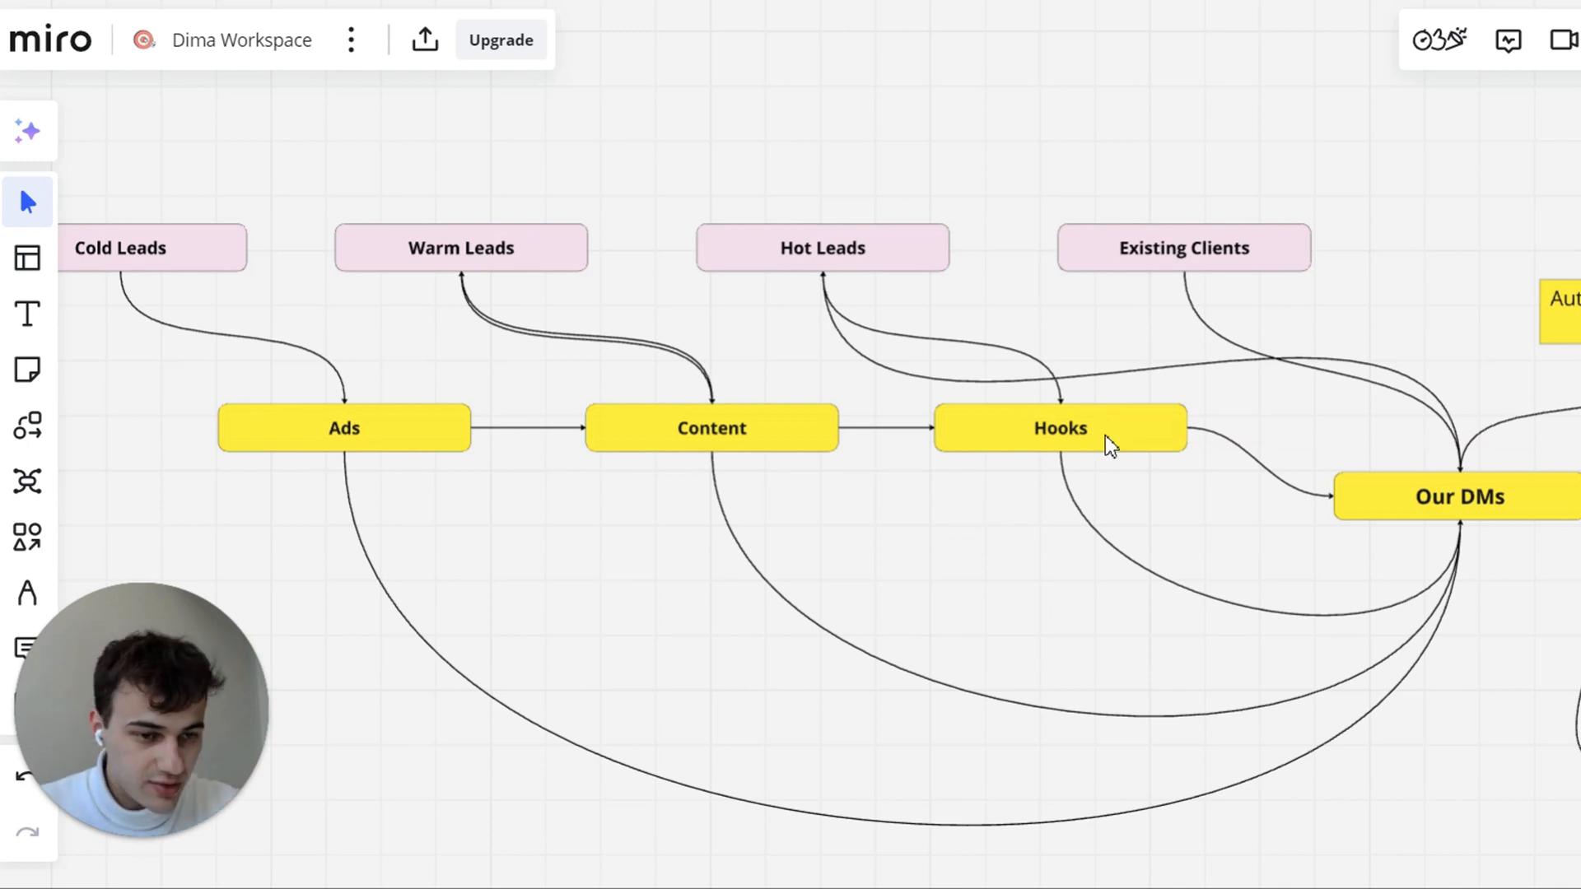
{"action": "mouse_move", "coordinate": [1108, 494]}
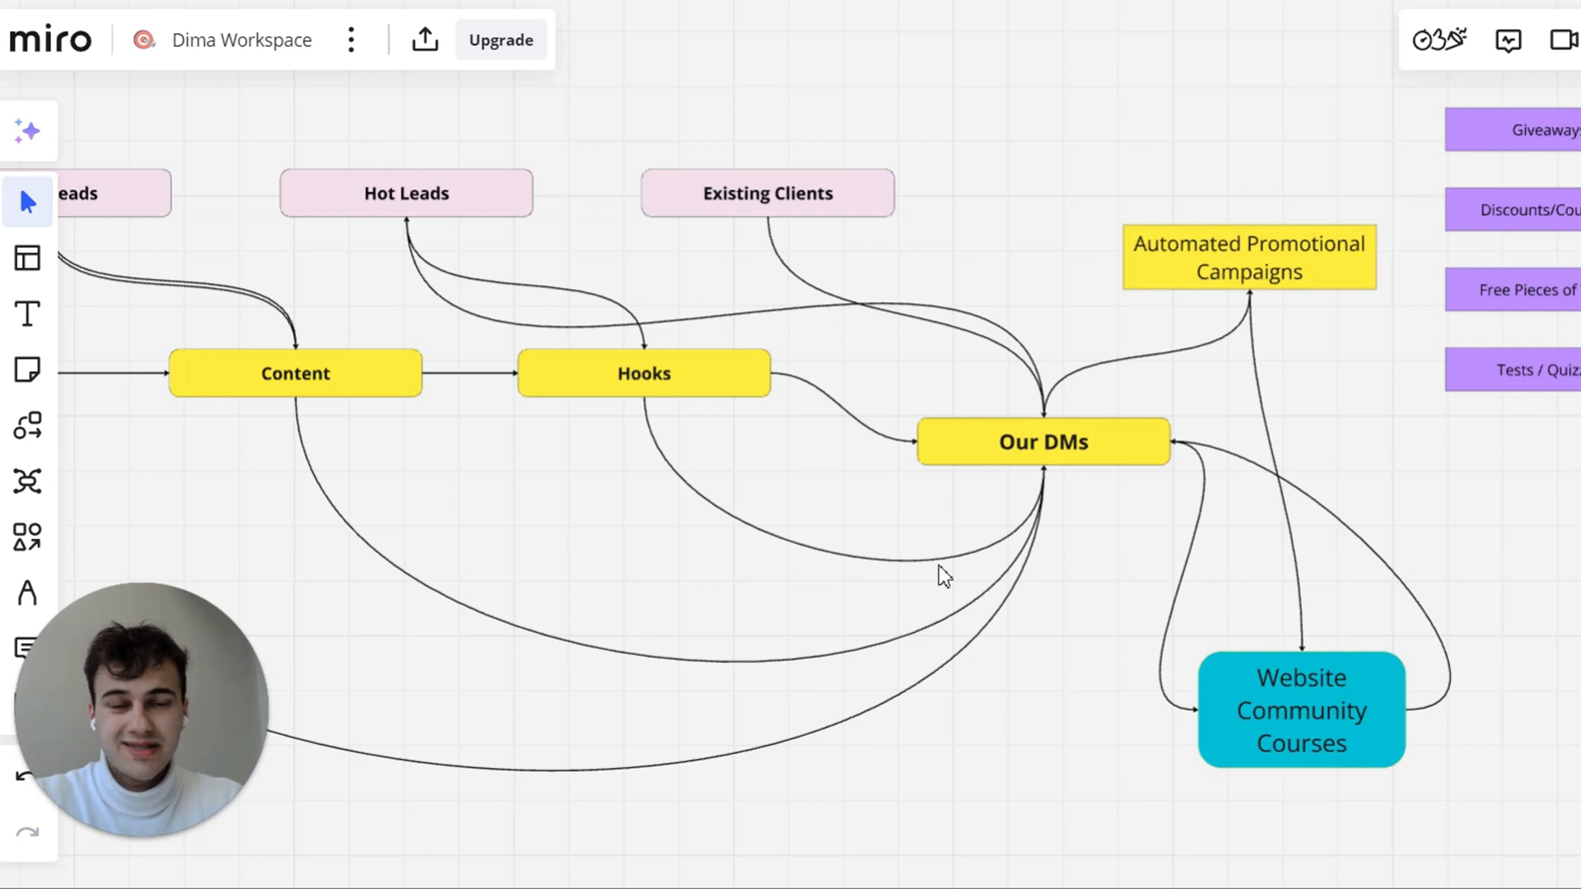
{"action": "scroll", "scroll_direction": "down", "scroll_amount": 3}
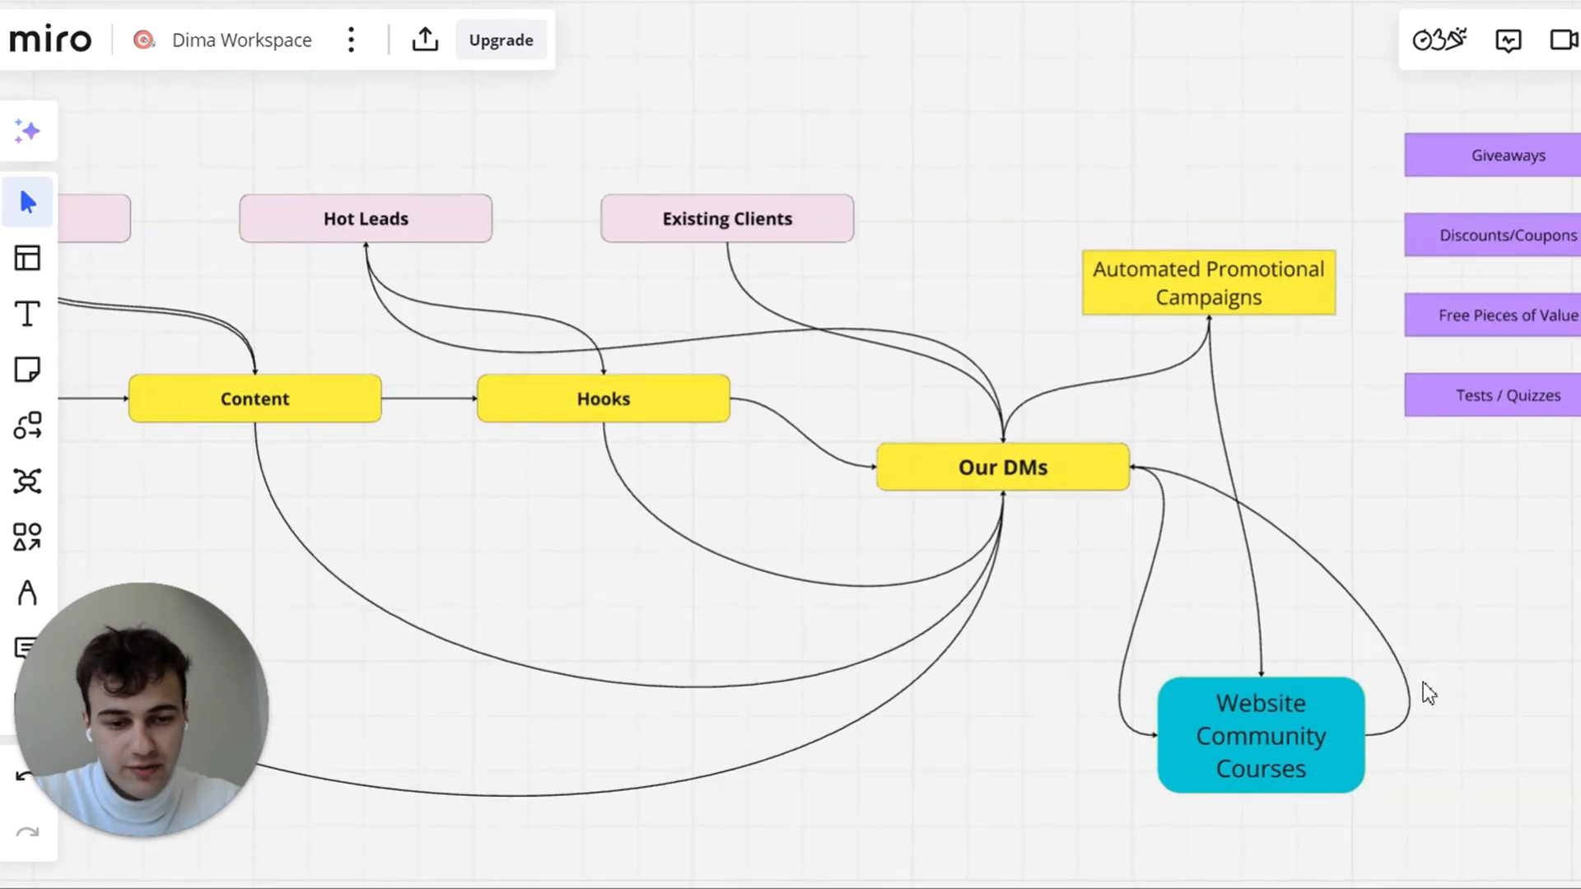
{"action": "mouse_move", "coordinate": [1381, 495]}
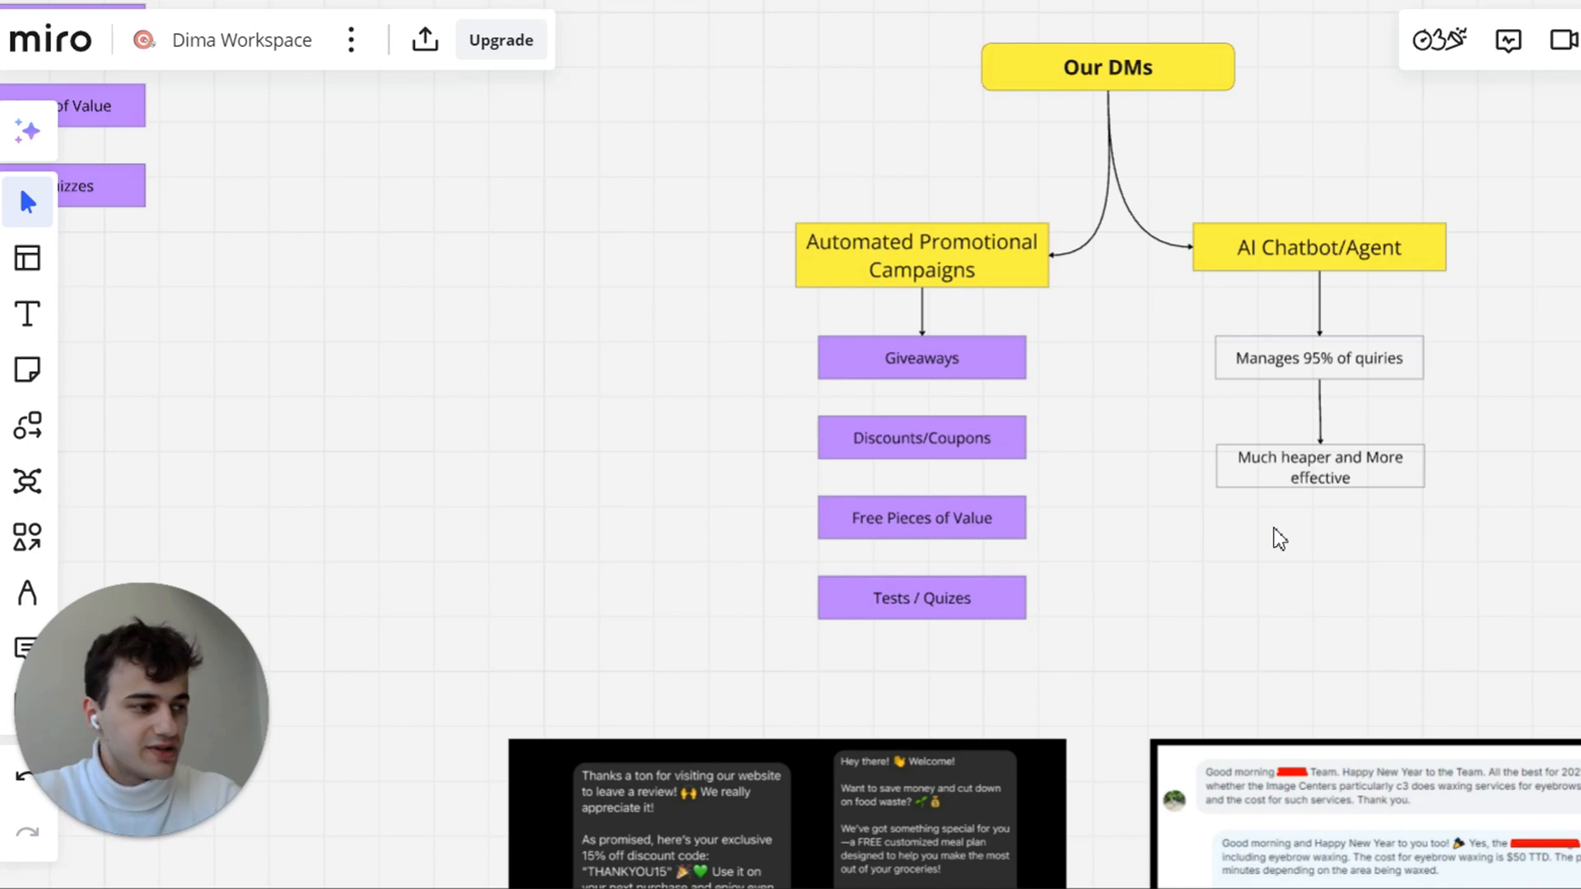
{"action": "mouse_move", "coordinate": [955, 619]}
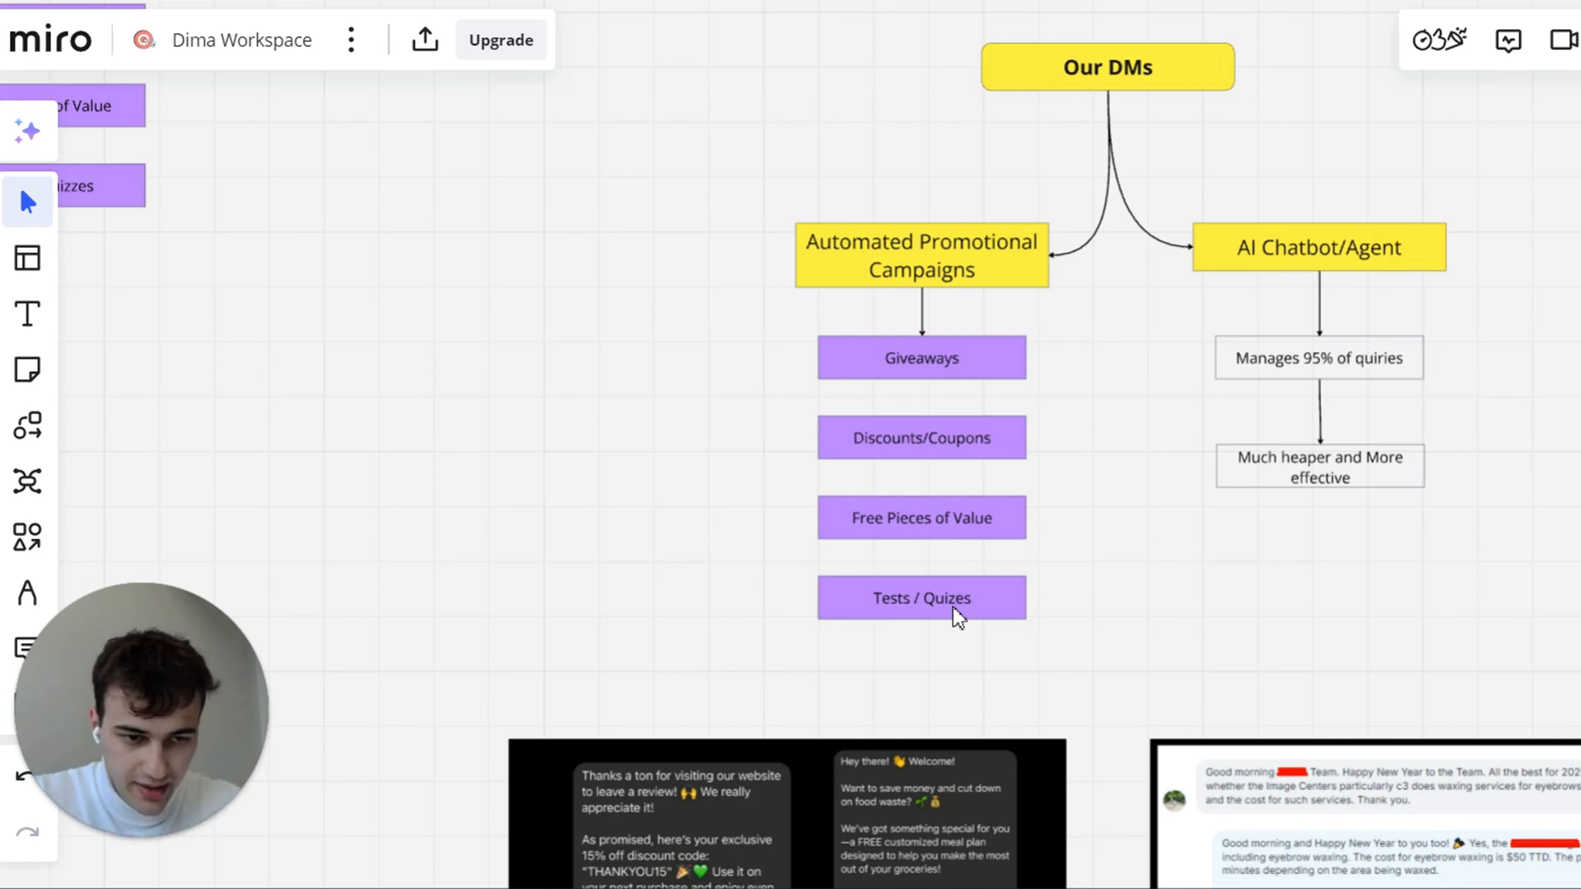
{"action": "scroll", "scroll_direction": "down", "scroll_amount": 3}
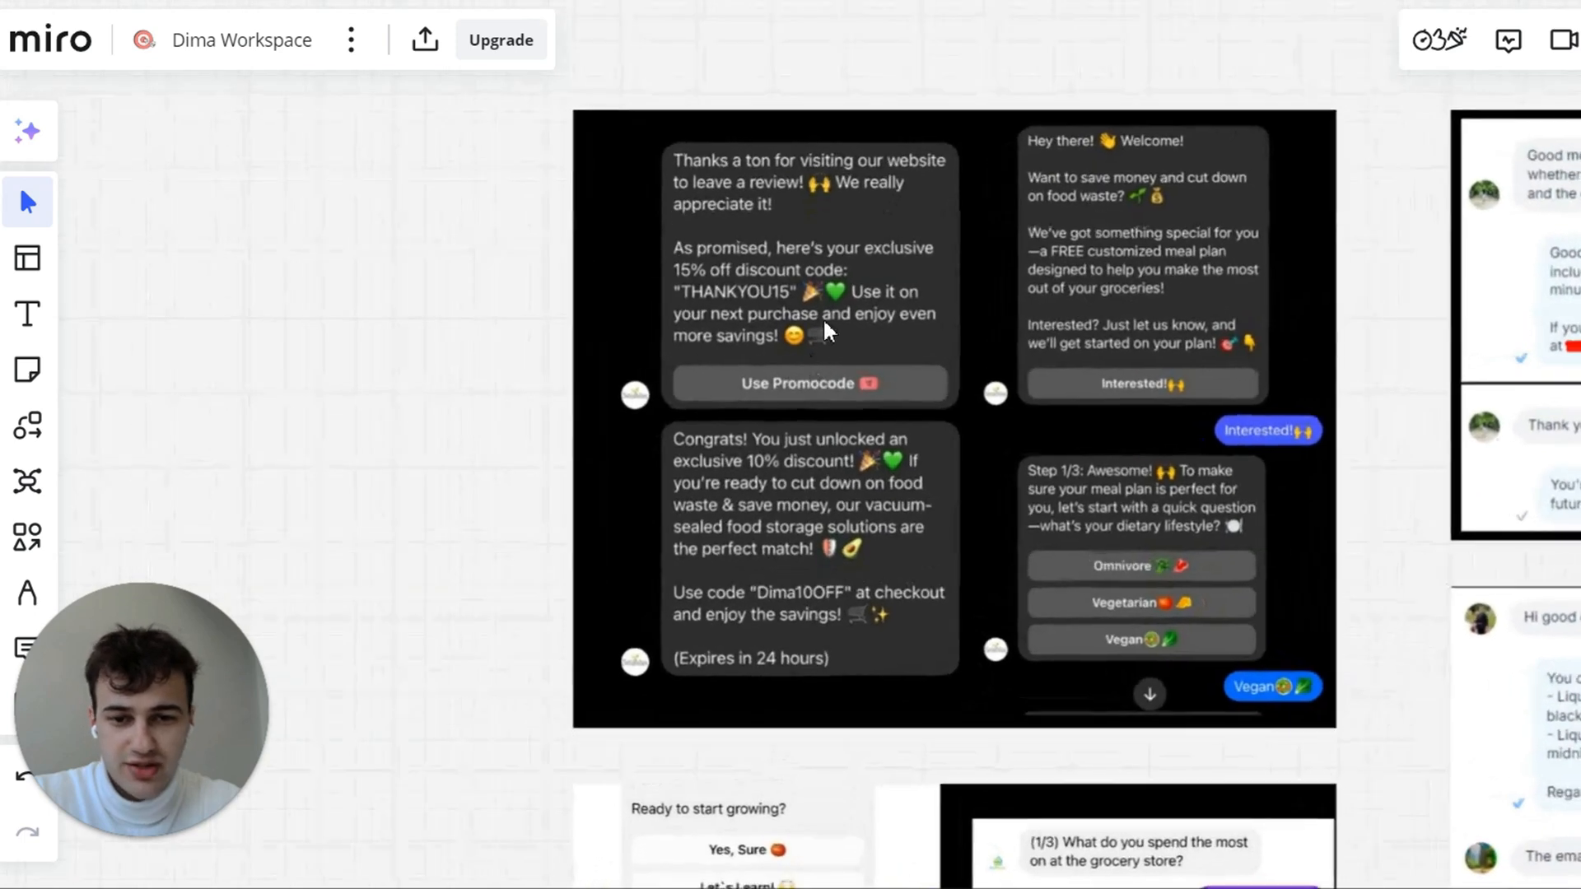
{"action": "mouse_move", "coordinate": [798, 413]}
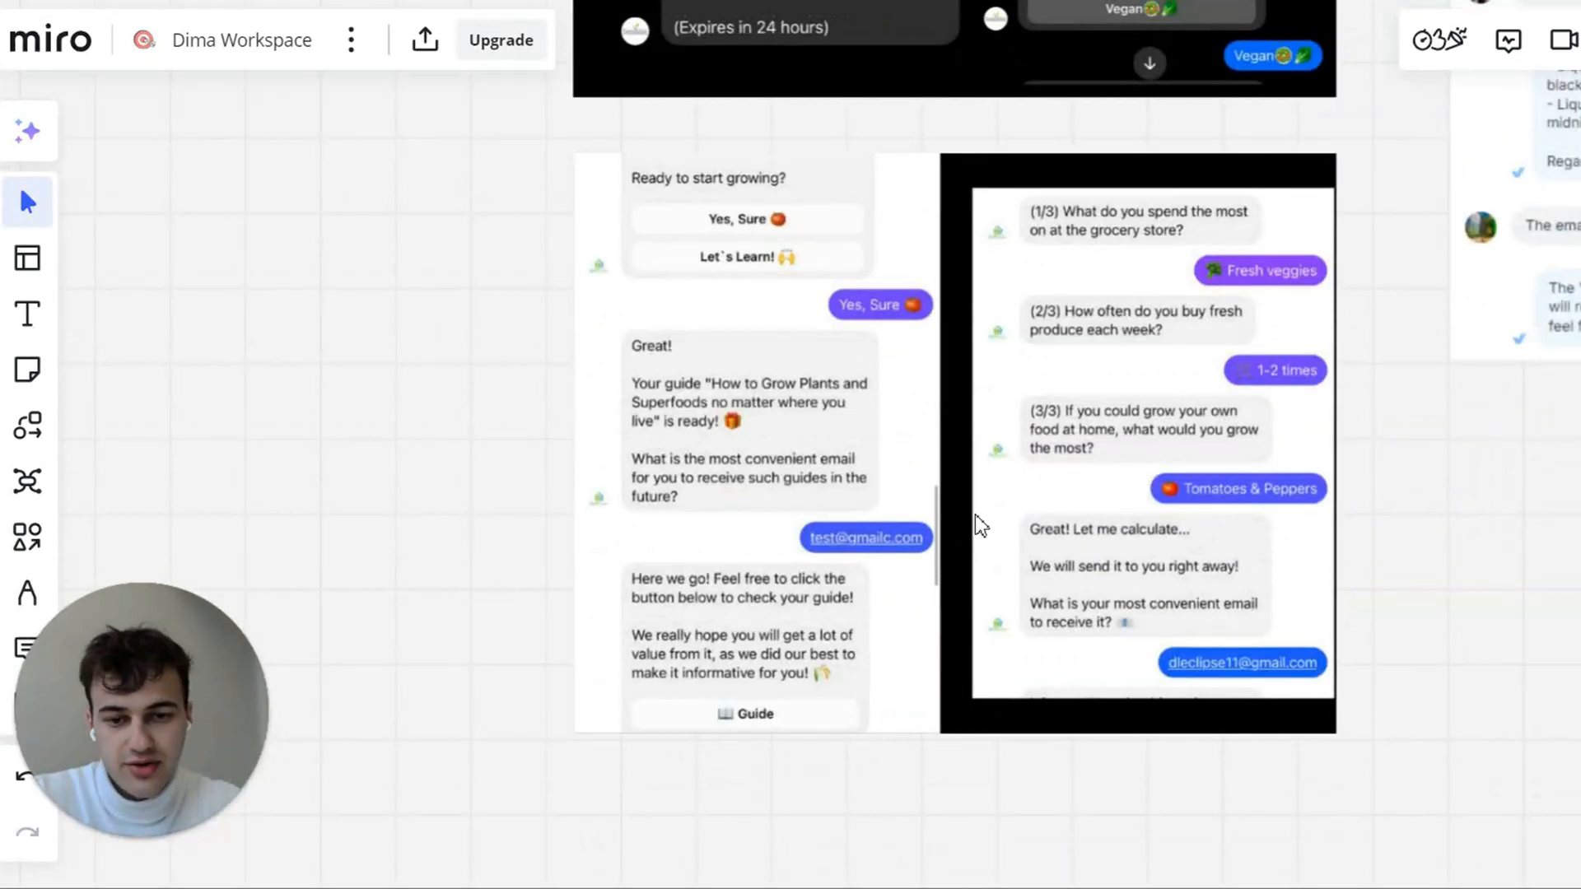
{"action": "mouse_move", "coordinate": [856, 649]}
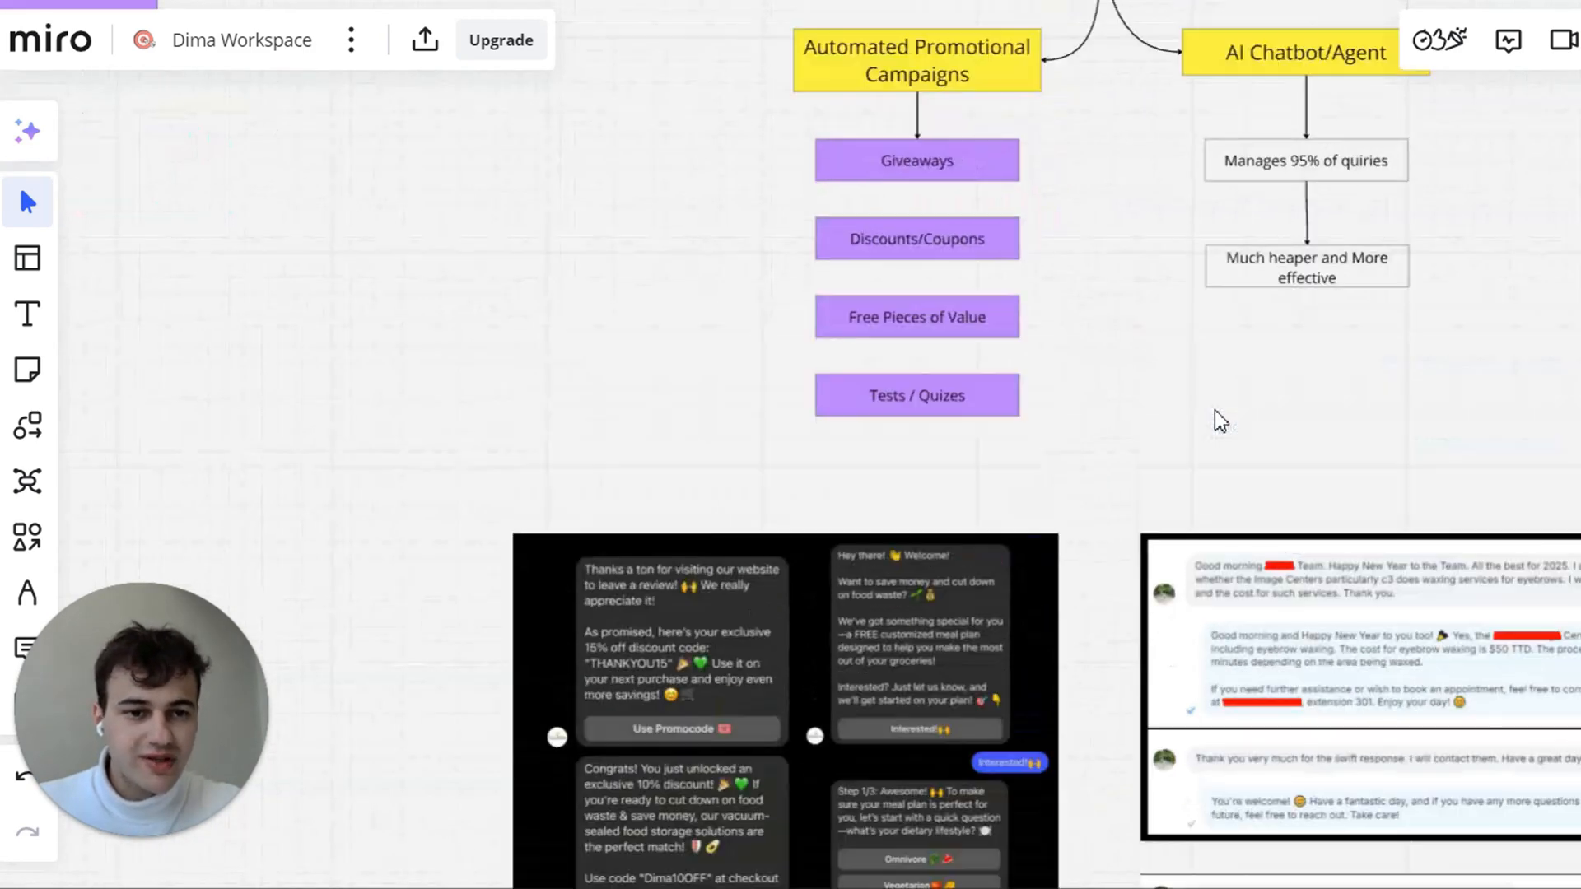
{"action": "scroll", "scroll_direction": "down", "scroll_amount": 3}
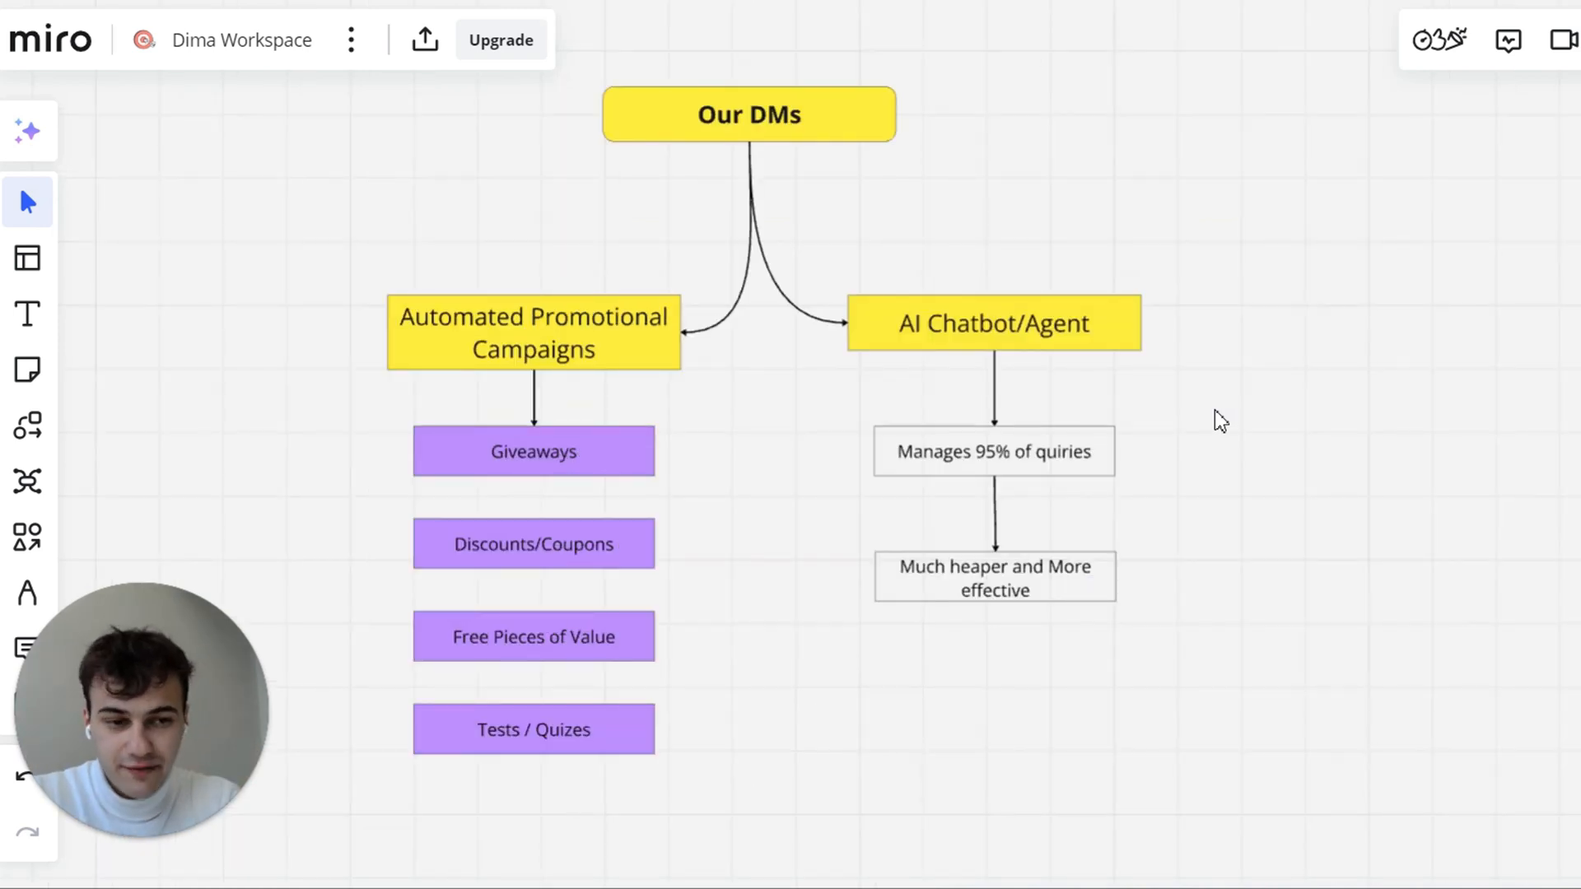
{"action": "scroll", "scroll_direction": "down", "scroll_amount": 3}
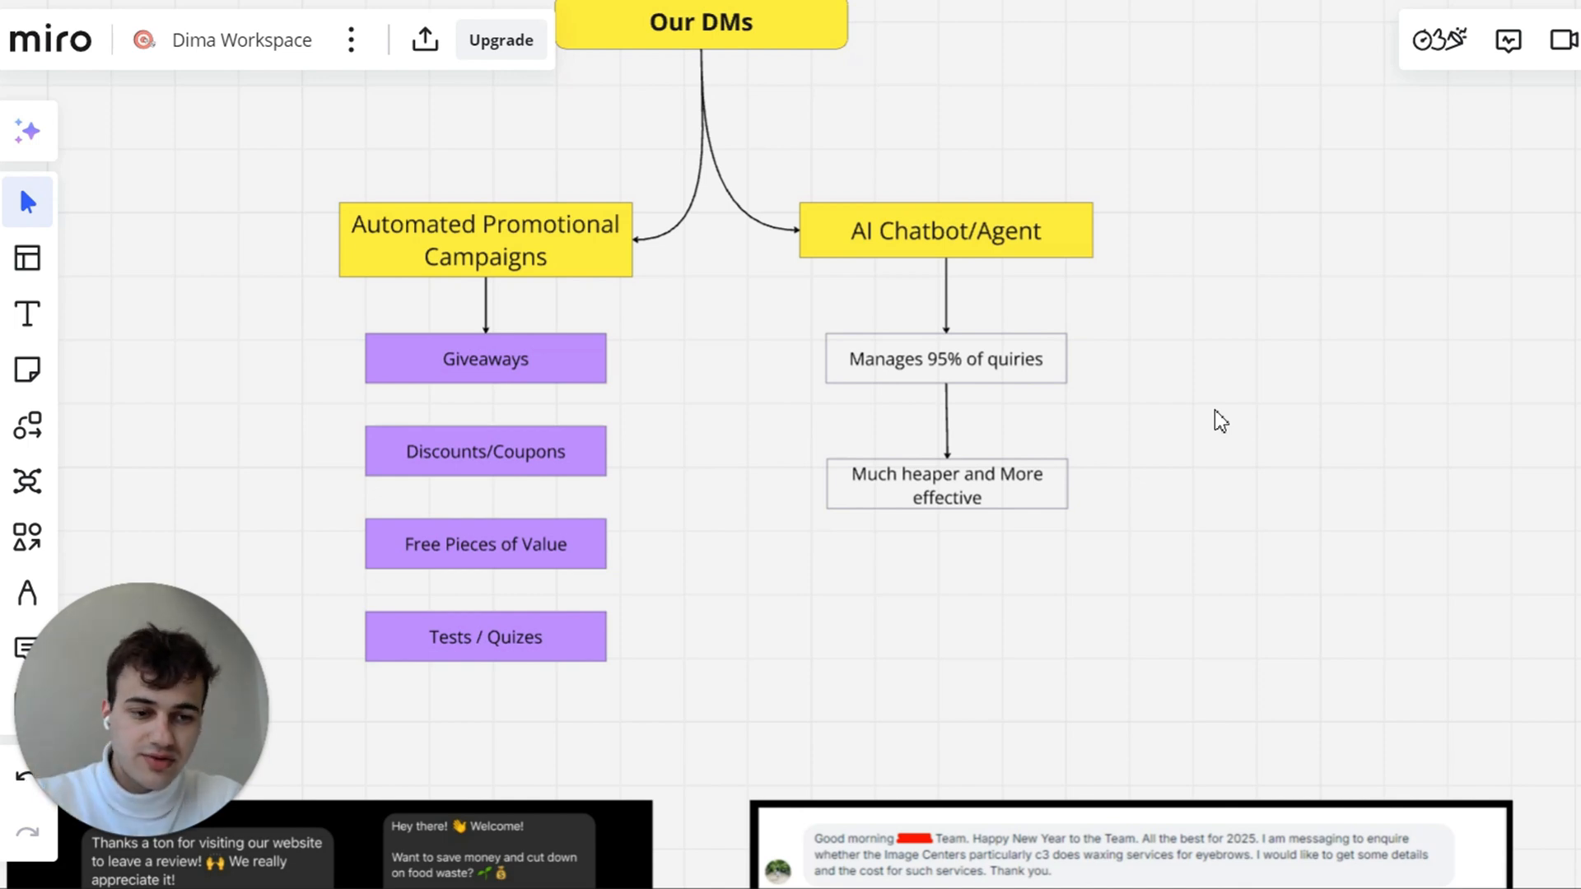
{"action": "scroll", "scroll_direction": "down", "scroll_amount": 3}
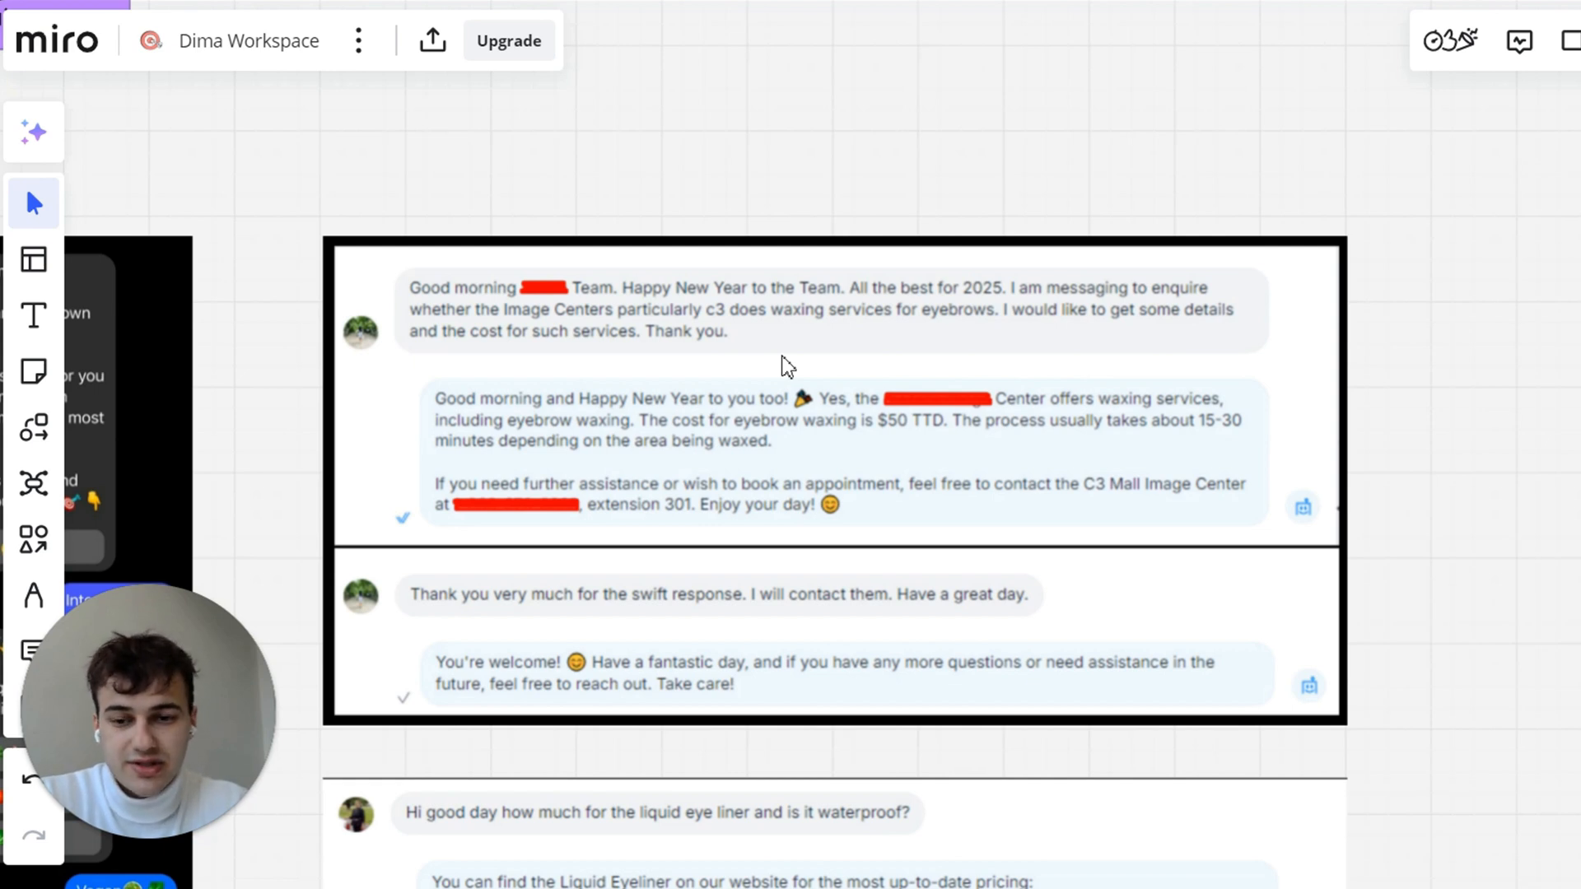
{"action": "scroll", "scroll_direction": "down", "scroll_amount": 3}
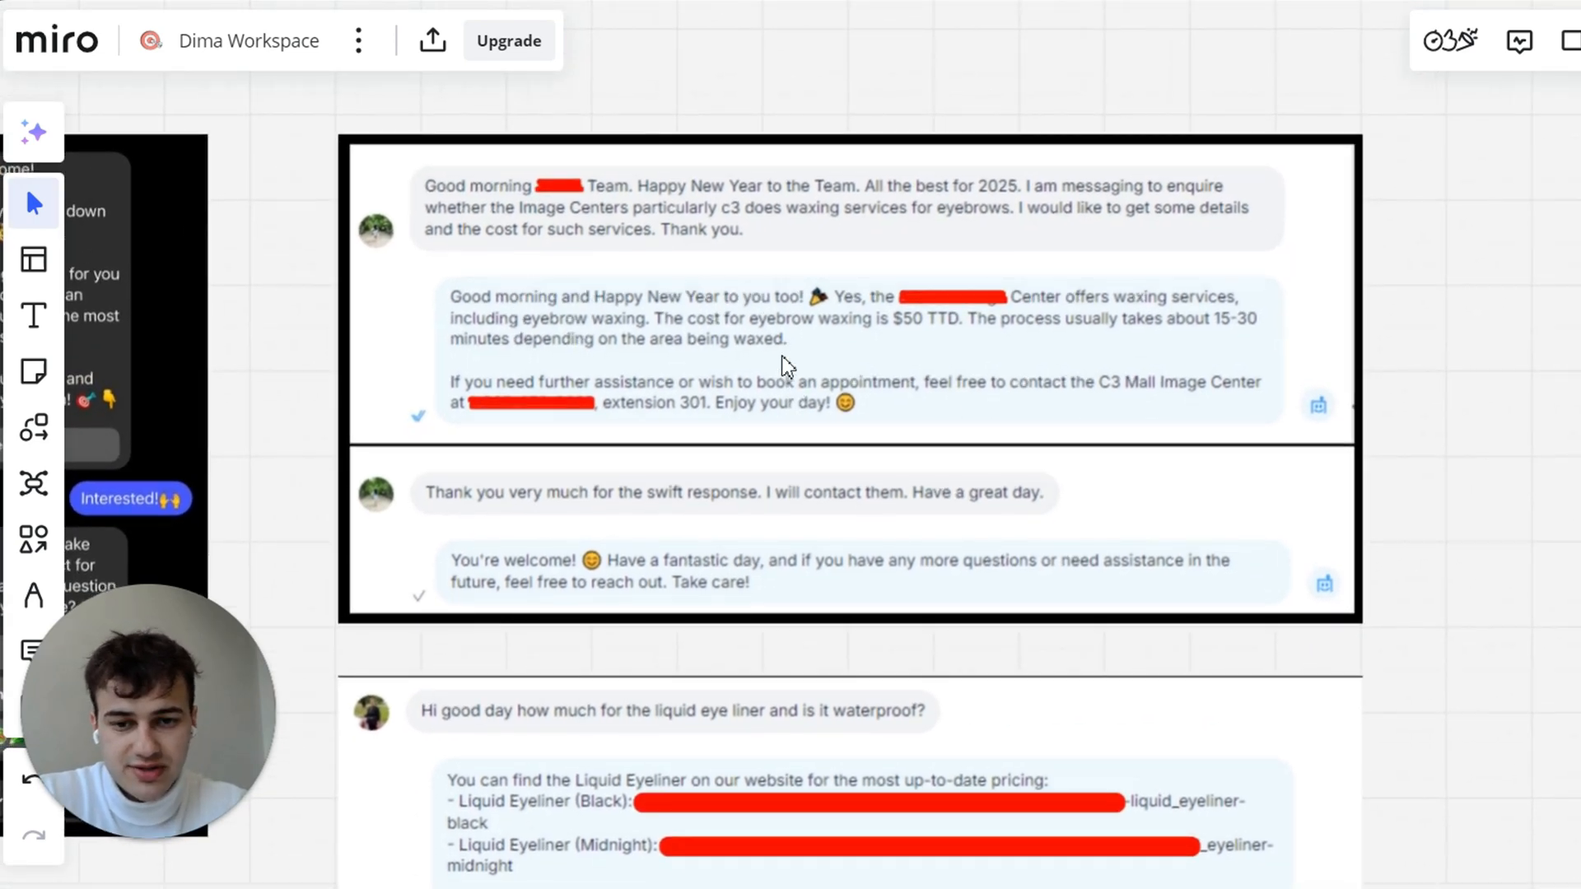
{"action": "scroll", "scroll_direction": "down", "scroll_amount": 3}
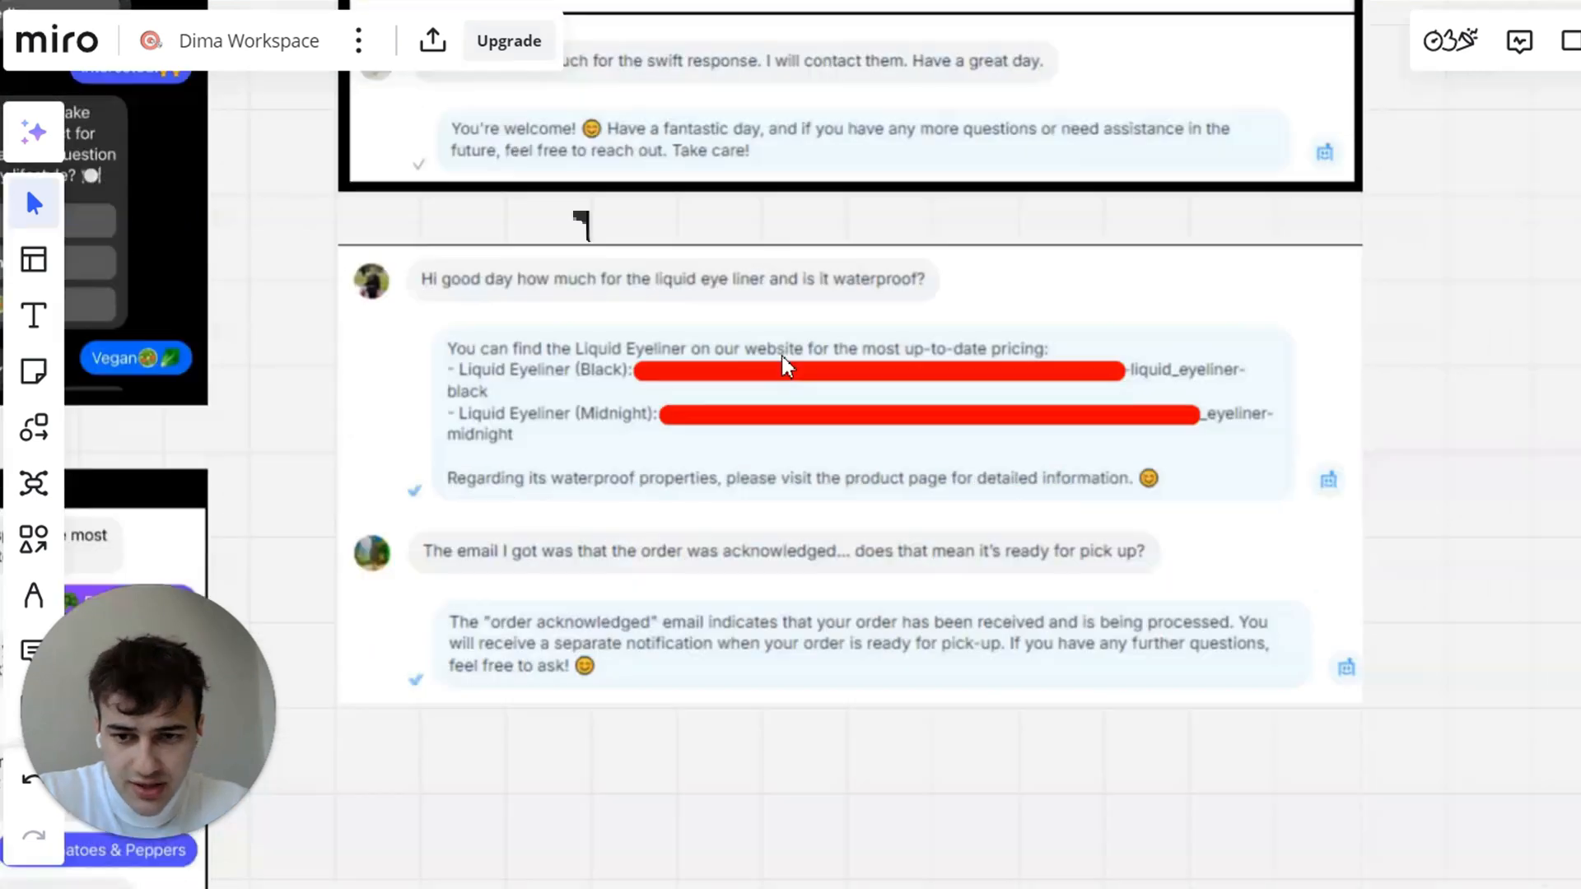
{"action": "mouse_move", "coordinate": [650, 333]}
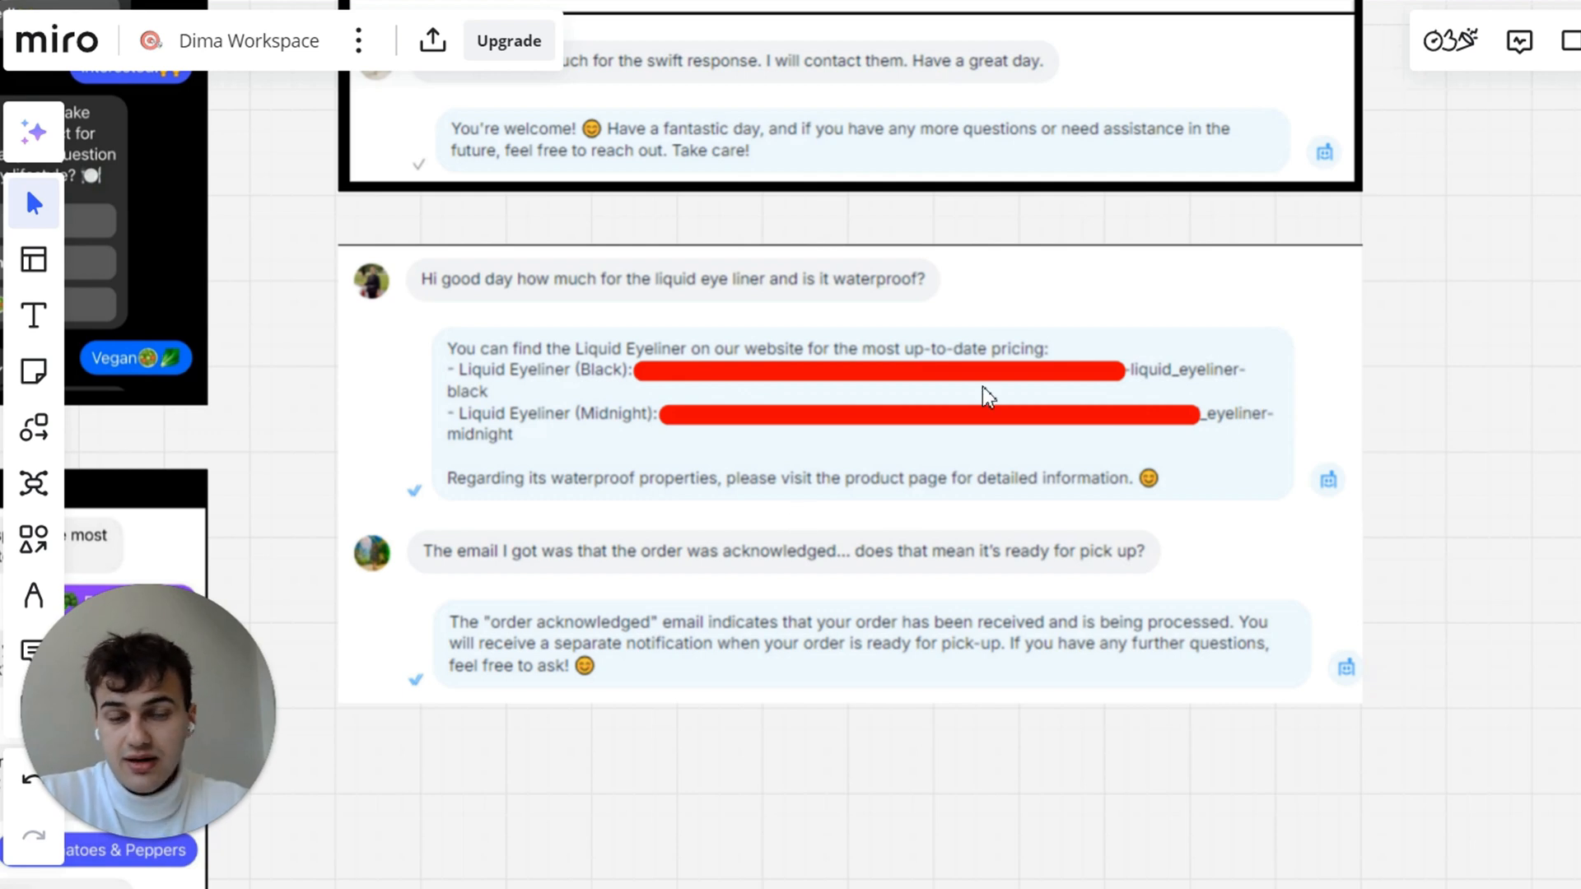
{"action": "mouse_move", "coordinate": [797, 486]}
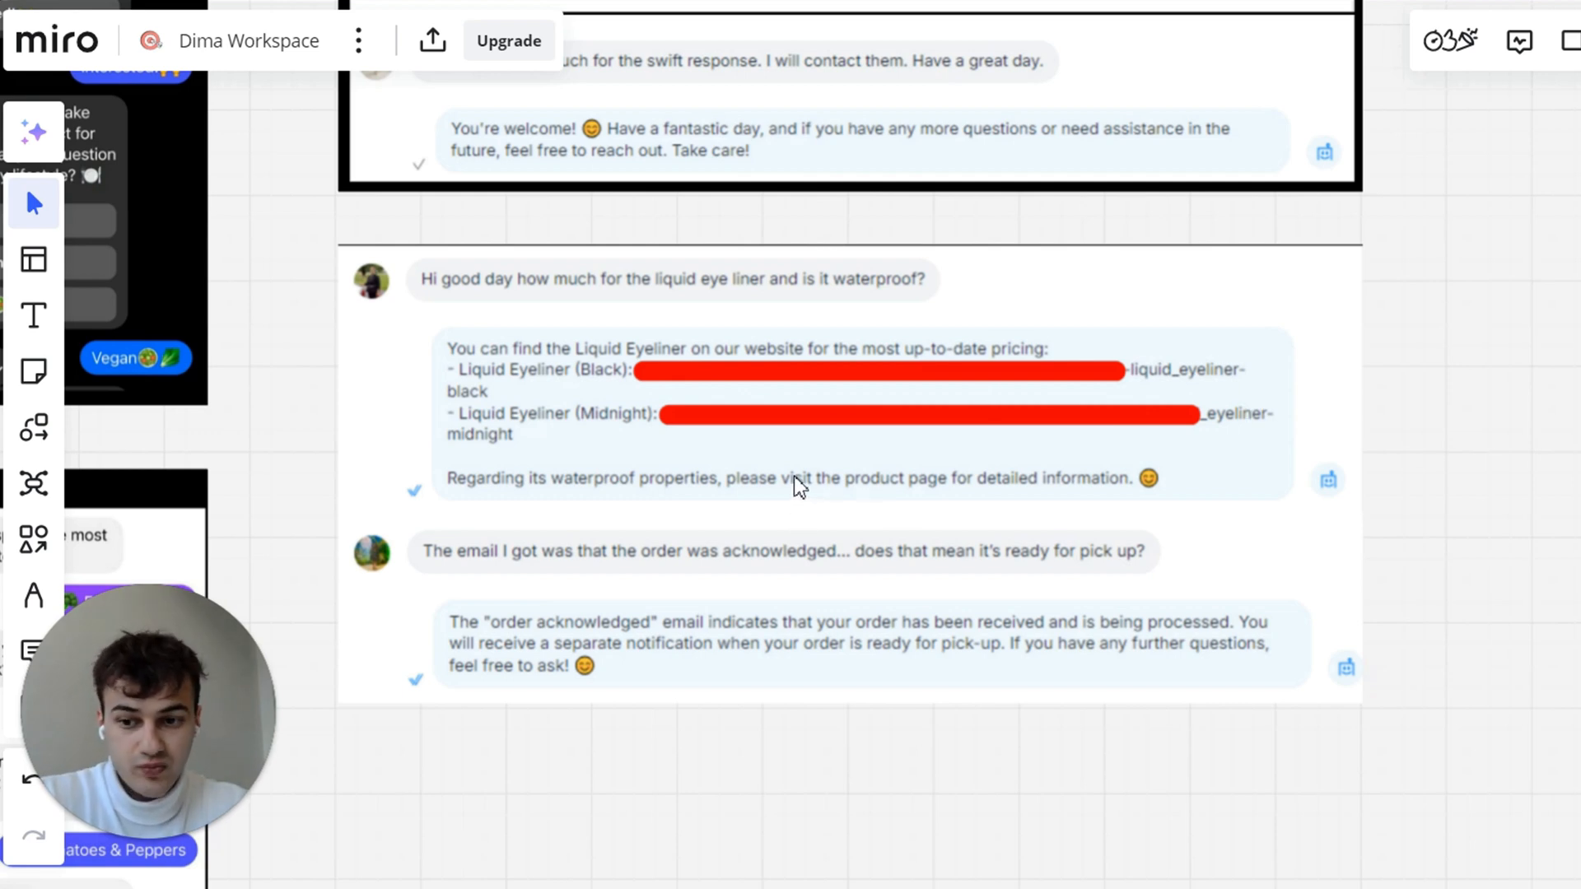
{"action": "mouse_move", "coordinate": [599, 595]}
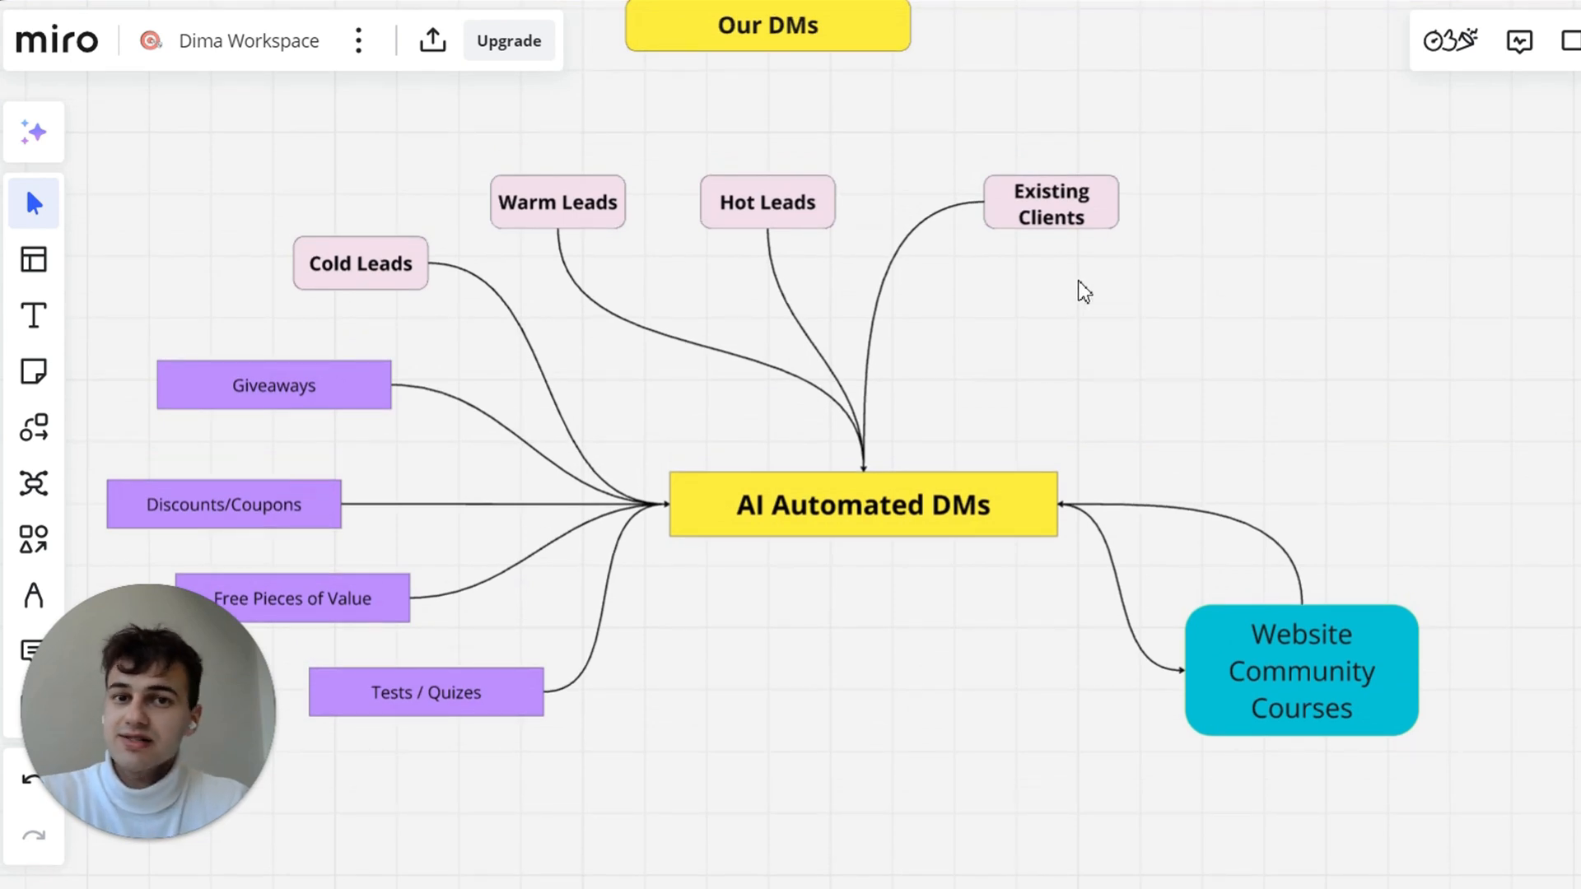
{"action": "mouse_move", "coordinate": [504, 353]}
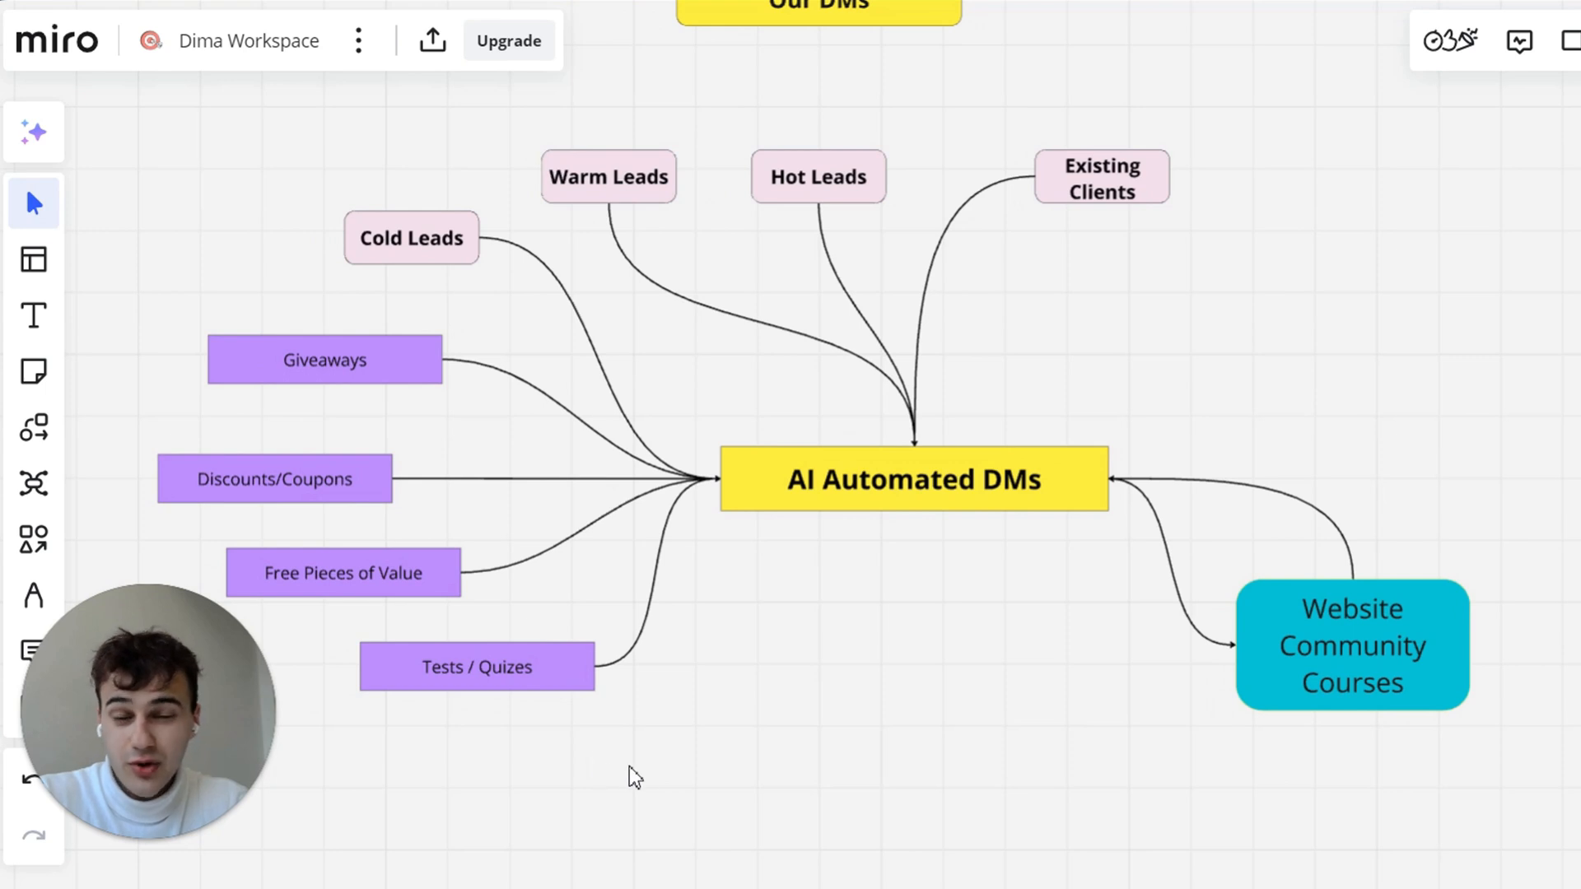
{"action": "mouse_move", "coordinate": [1065, 732]}
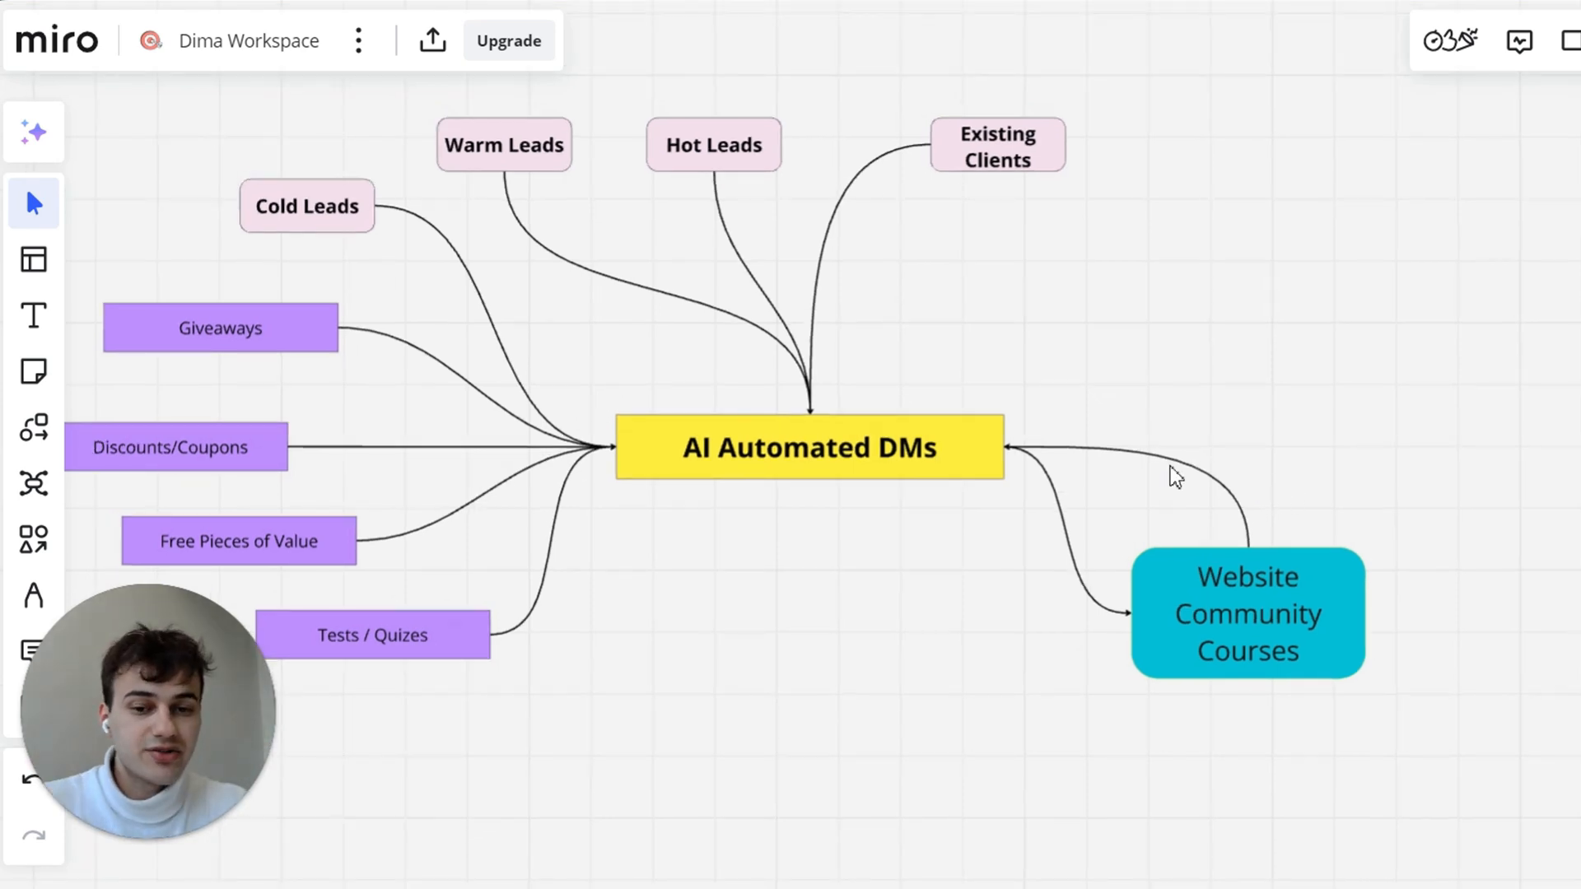
{"action": "type", "text": "*ask"}
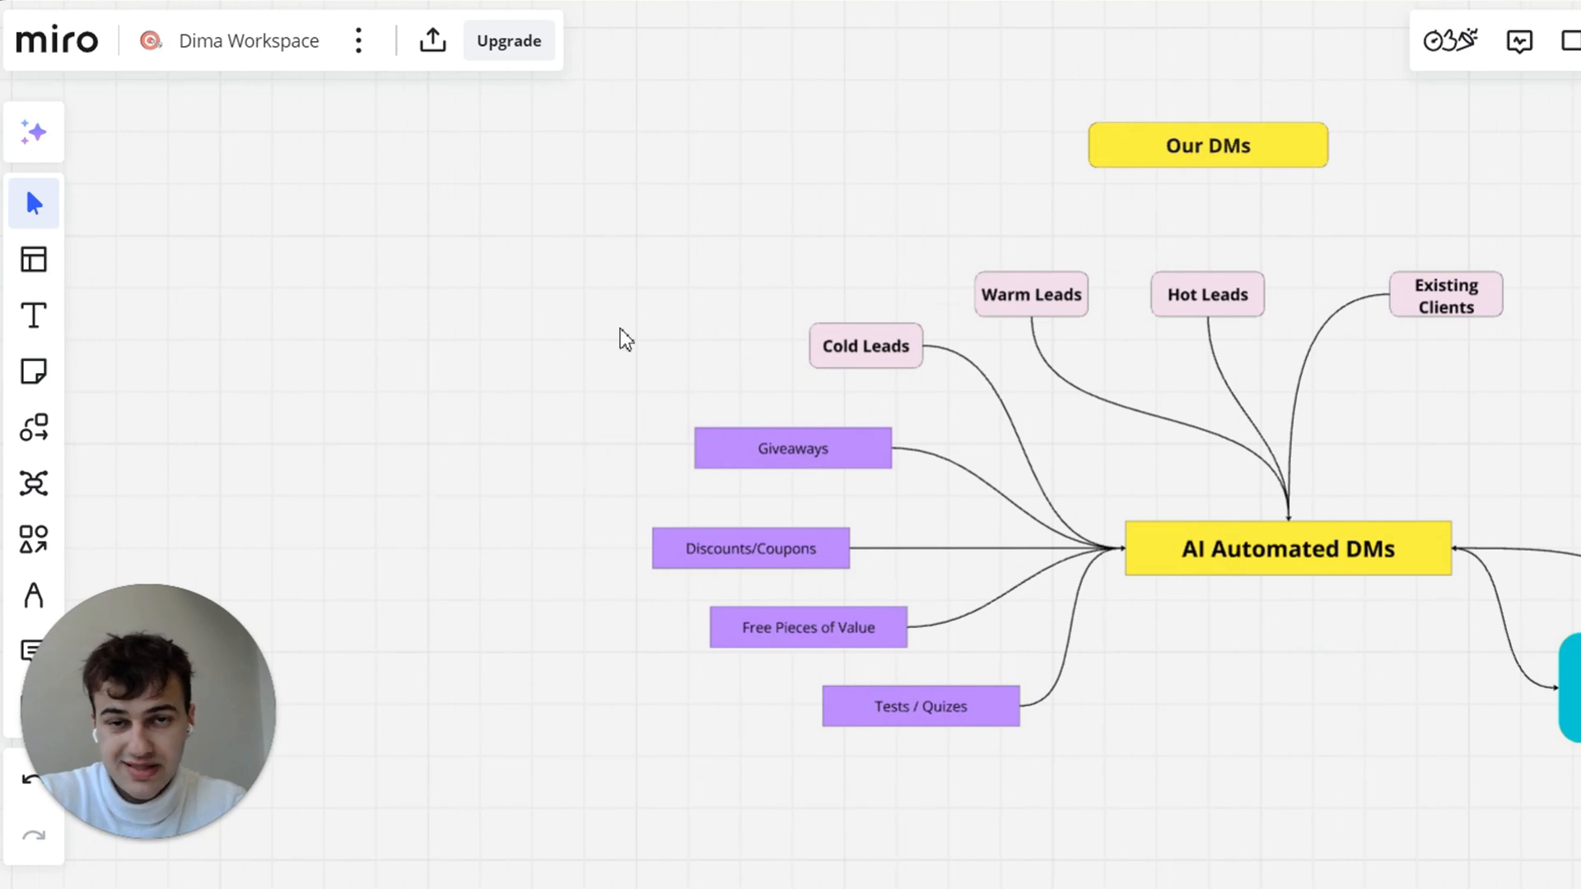
{"action": "mouse_move", "coordinate": [840, 541]}
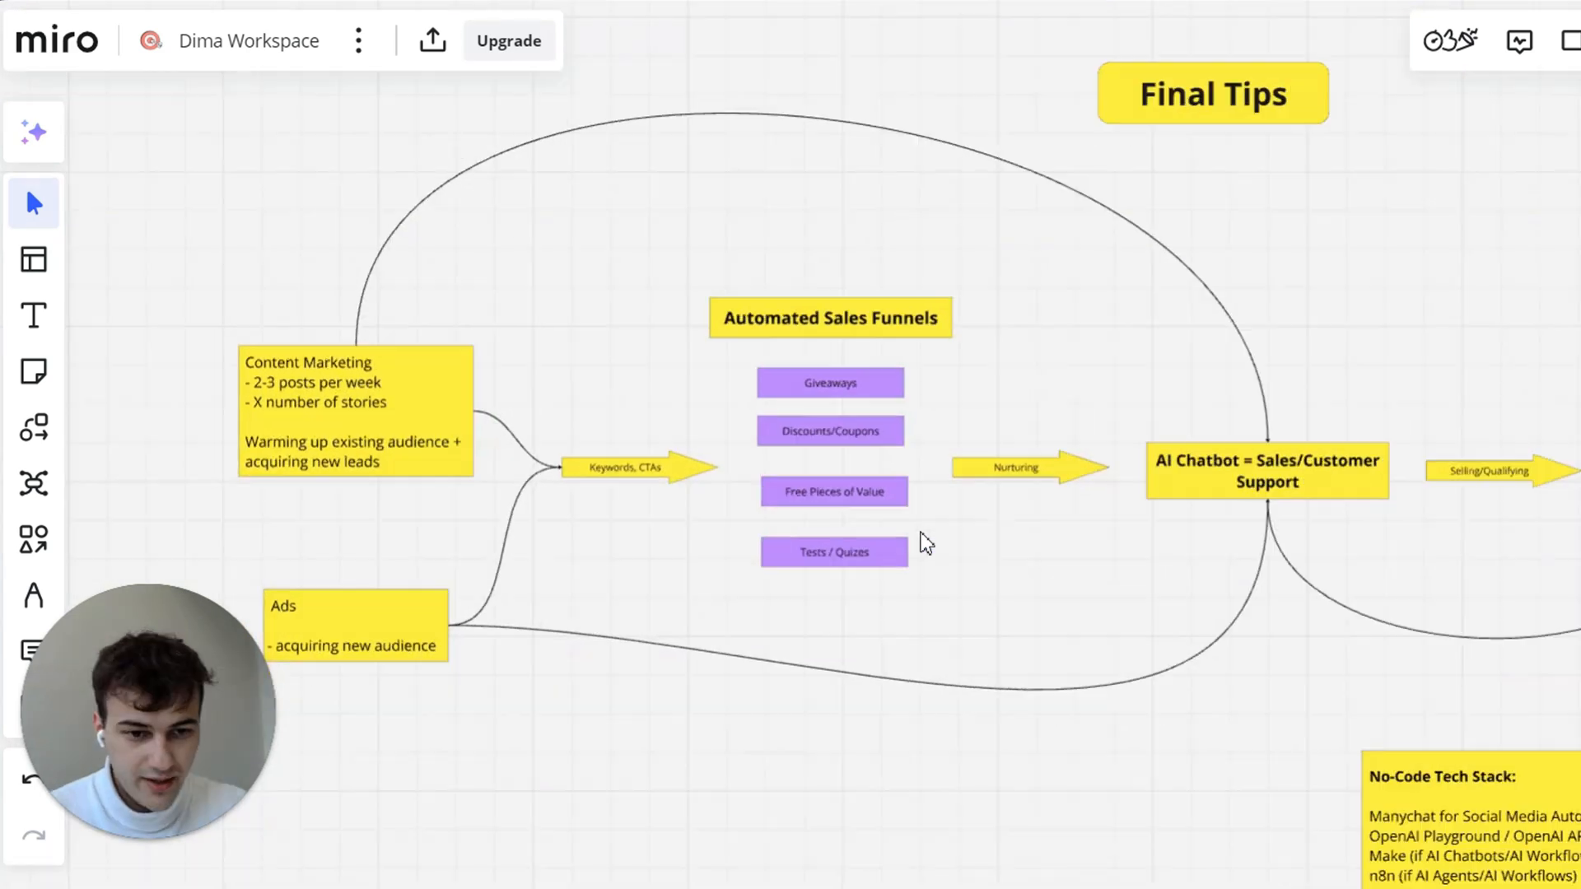
{"action": "mouse_move", "coordinate": [879, 408]}
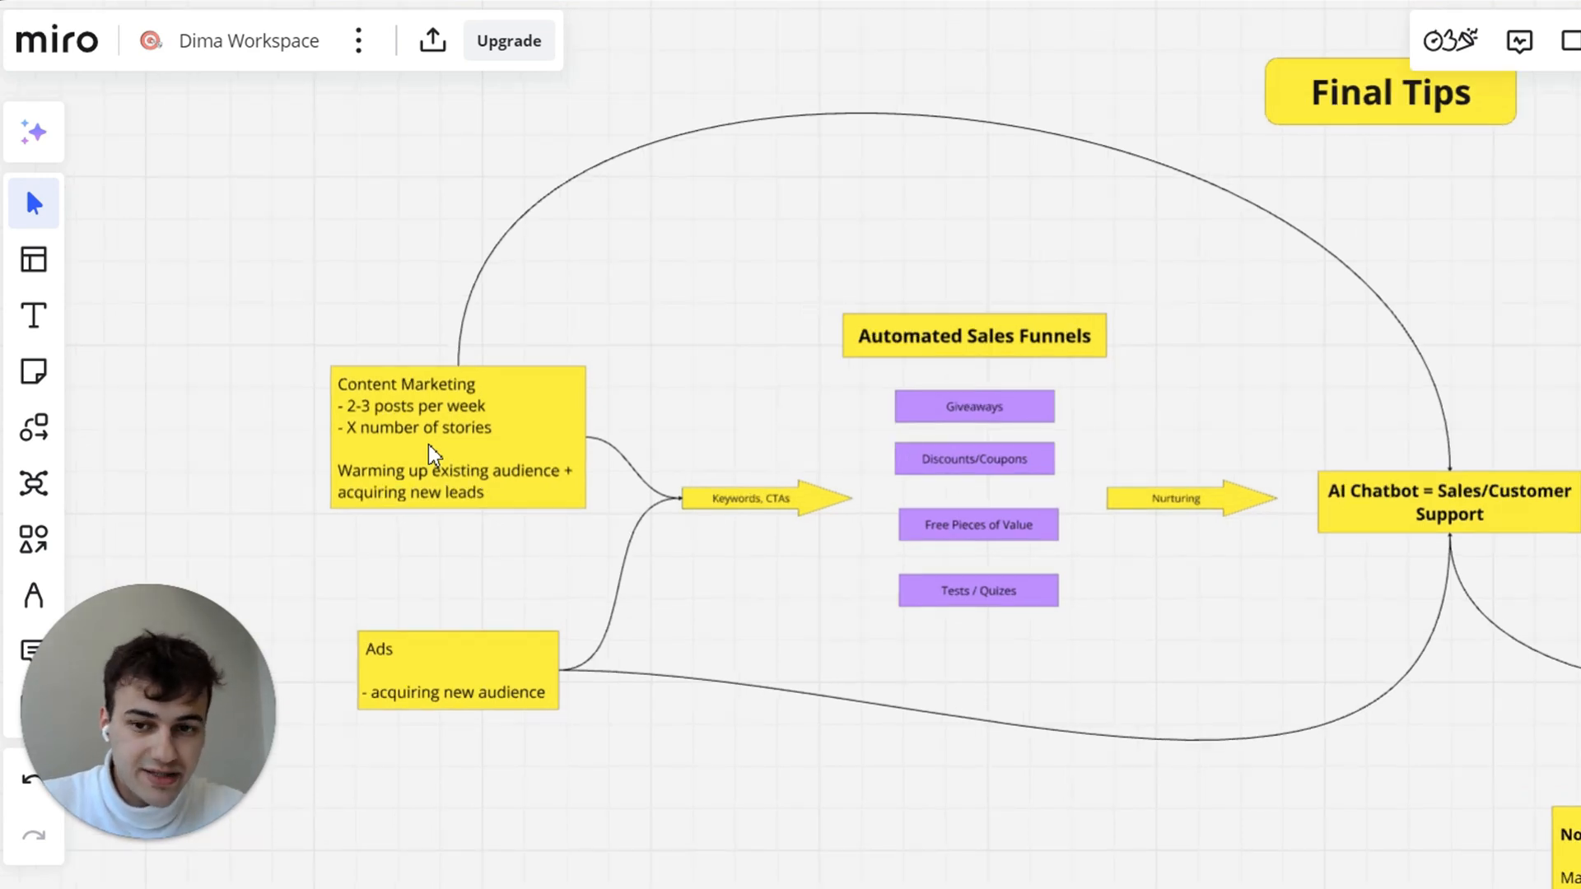
{"action": "mouse_move", "coordinate": [588, 494]}
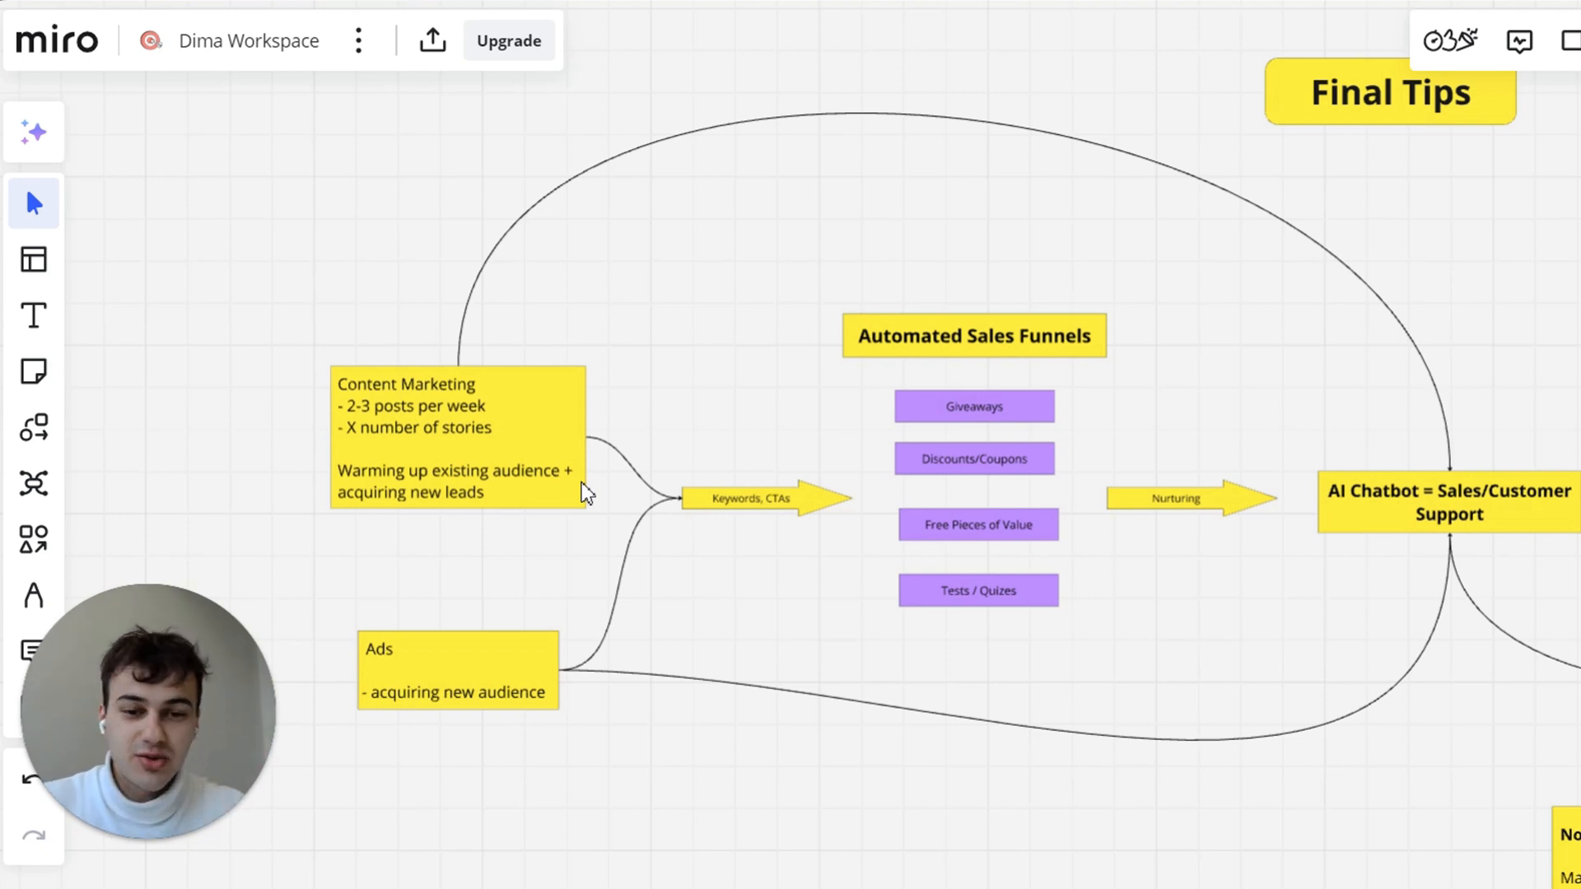
{"action": "mouse_move", "coordinate": [694, 589]}
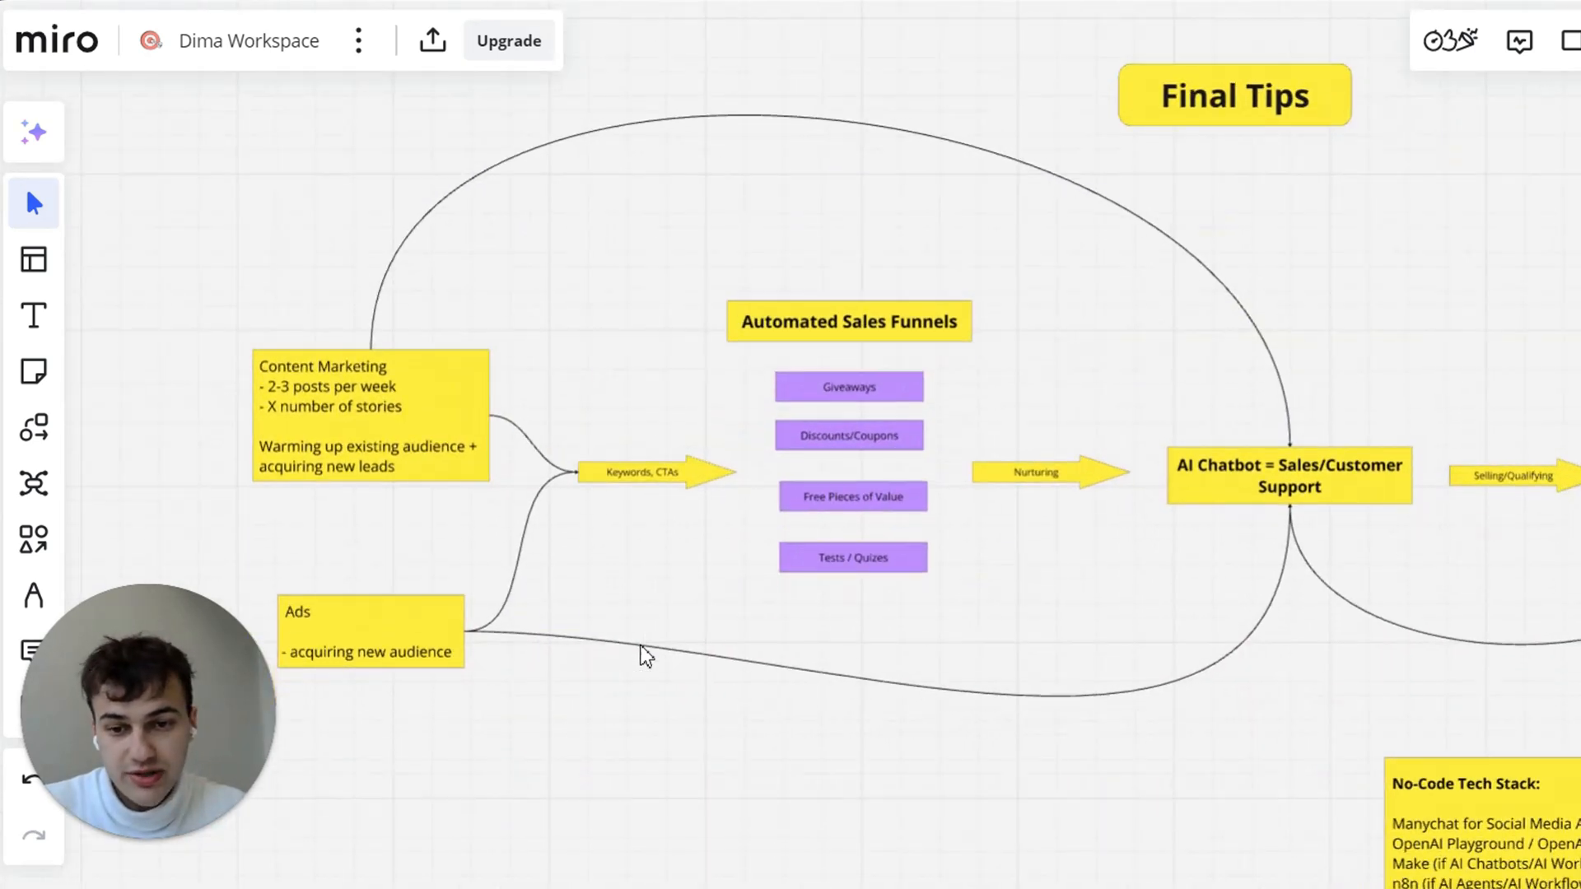
{"action": "mouse_move", "coordinate": [869, 484]}
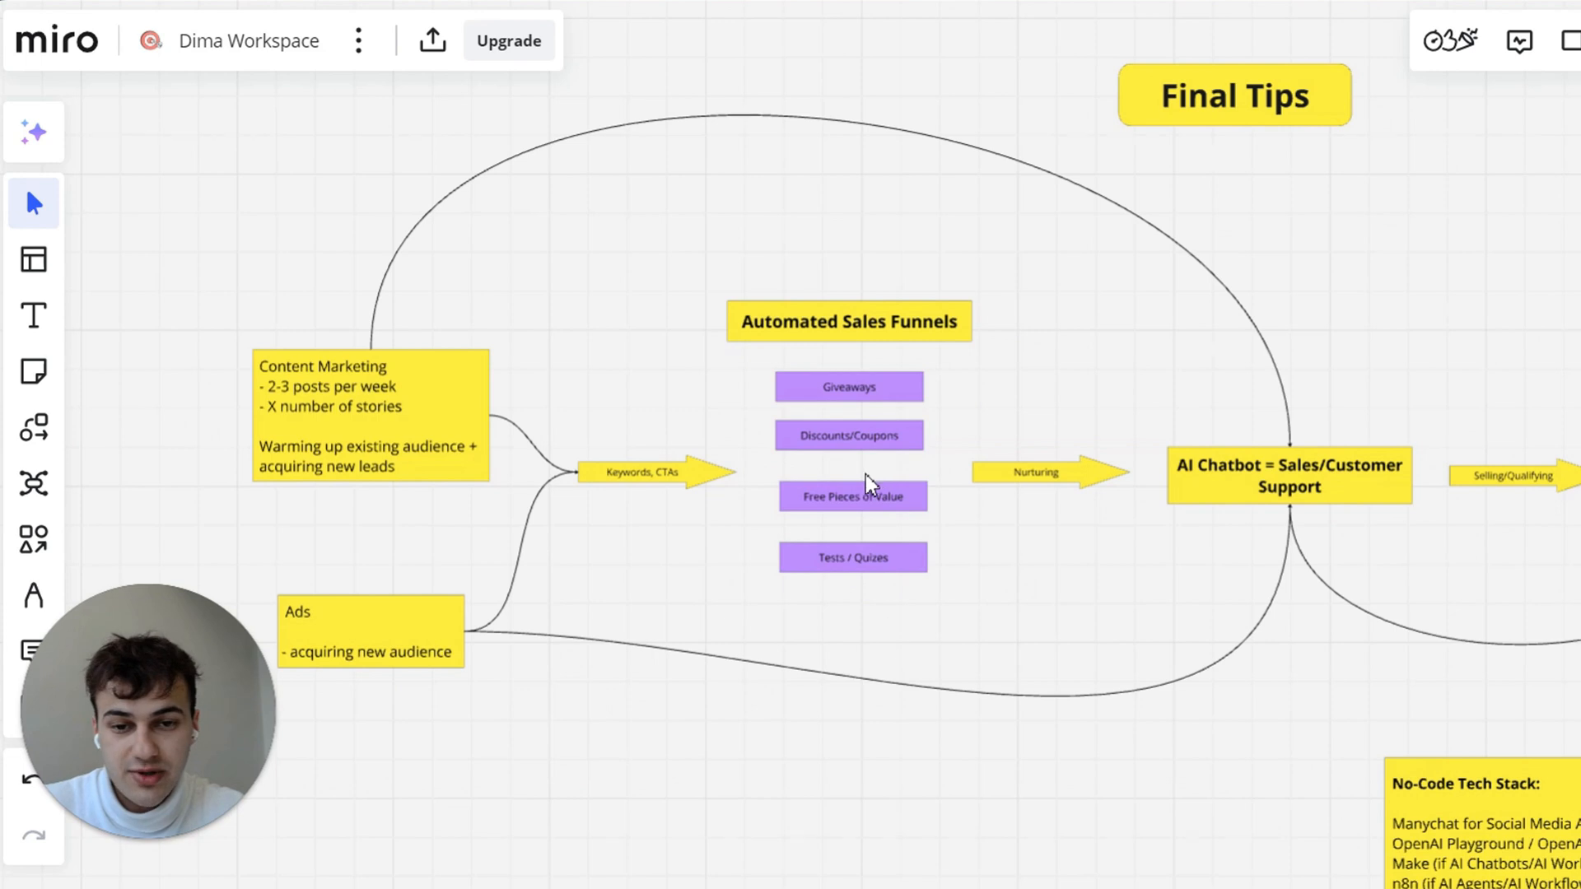
{"action": "mouse_move", "coordinate": [478, 402]}
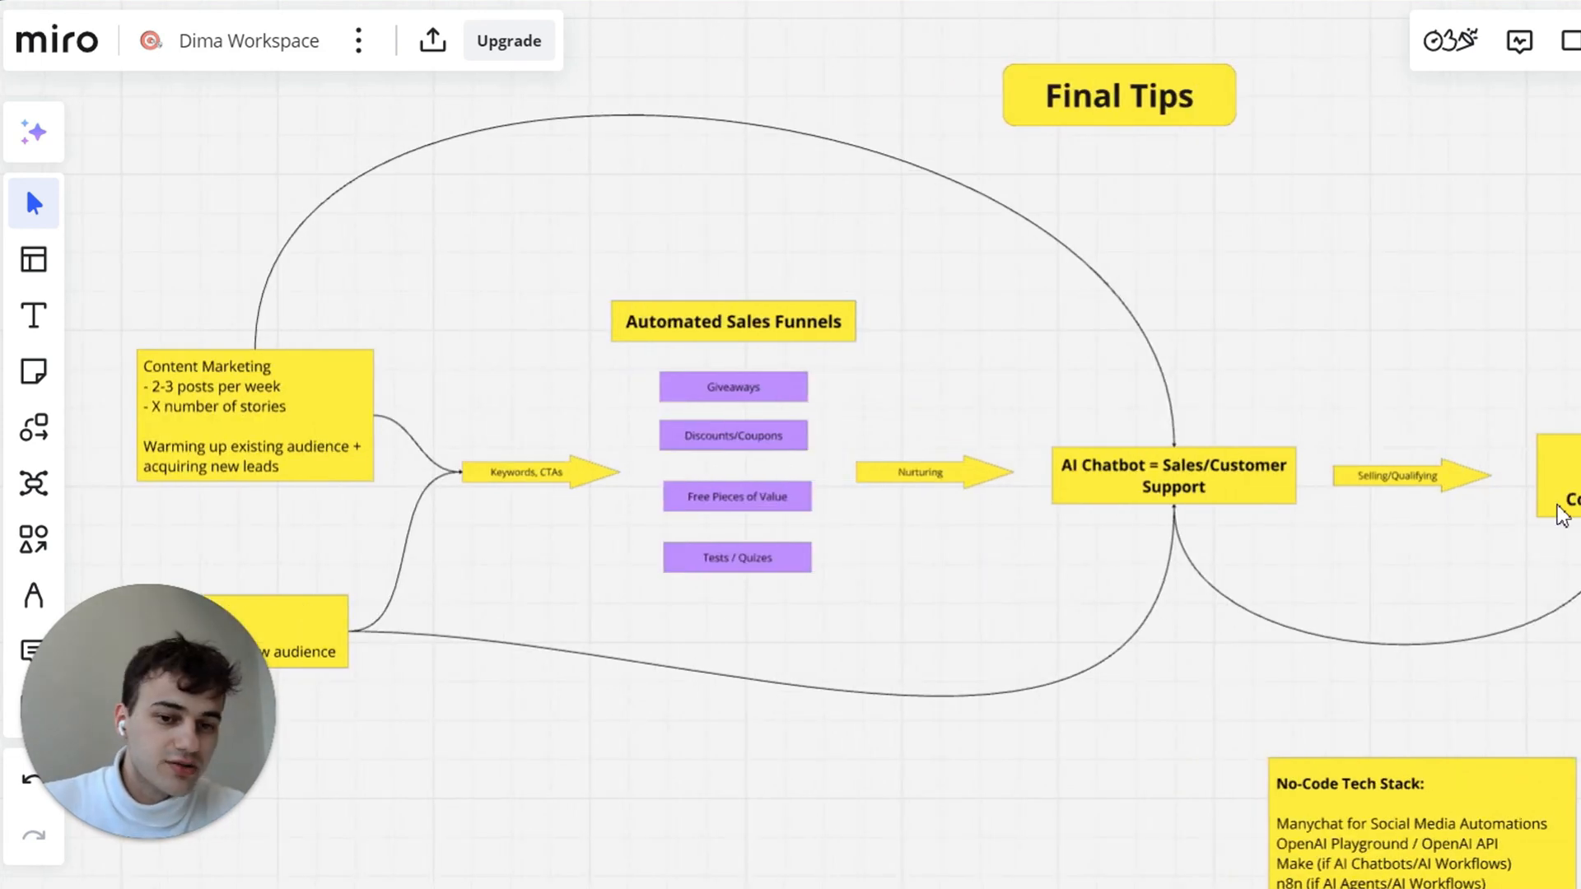
{"action": "mouse_move", "coordinate": [1158, 521]}
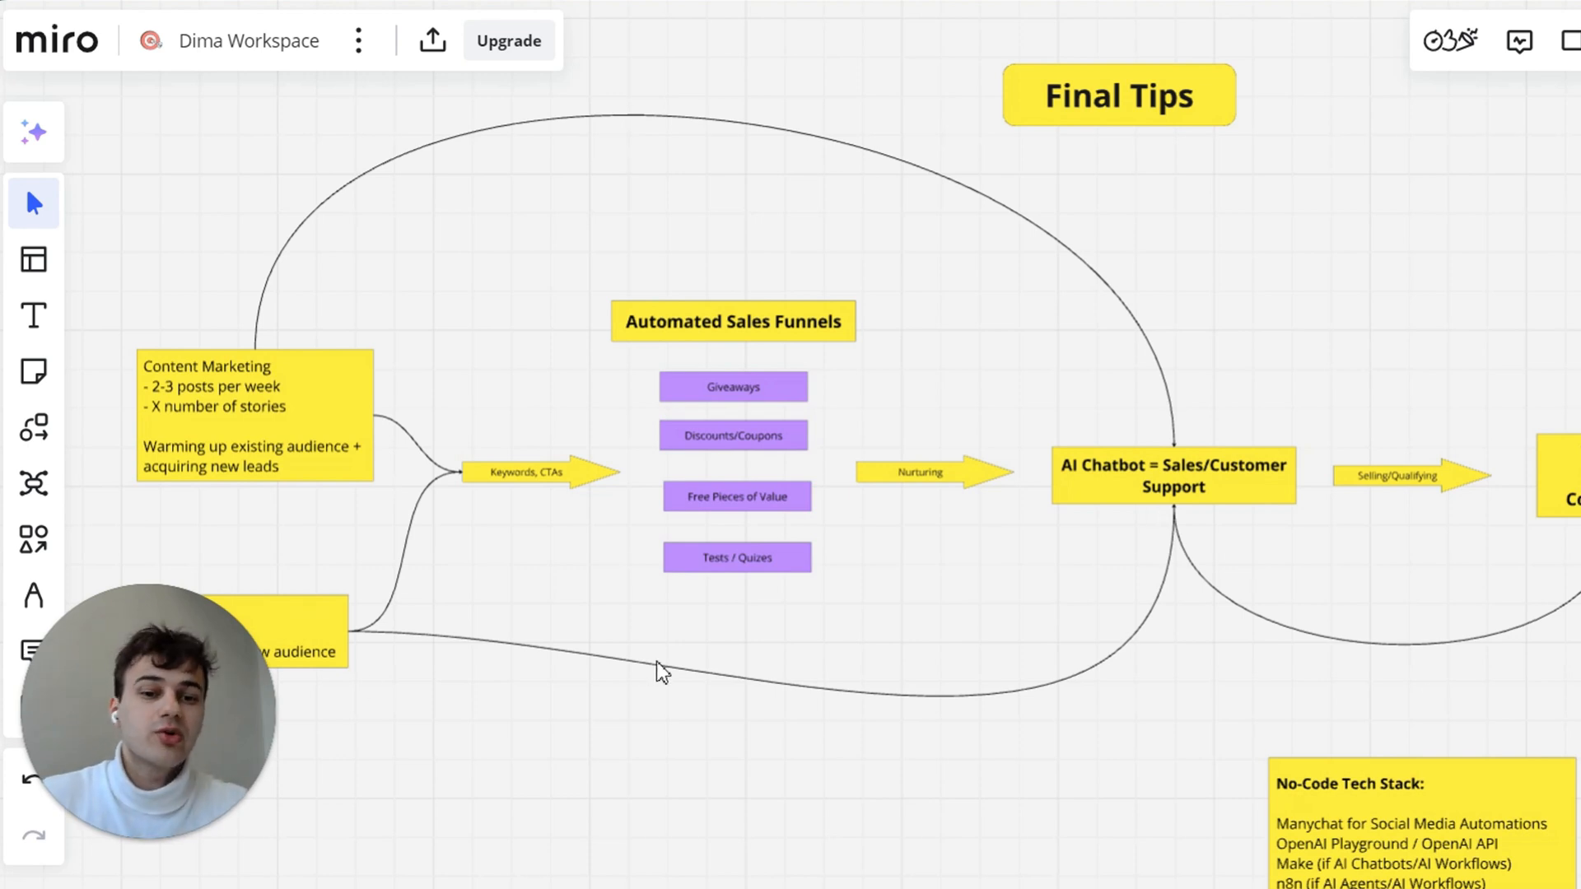
{"action": "mouse_move", "coordinate": [725, 486]}
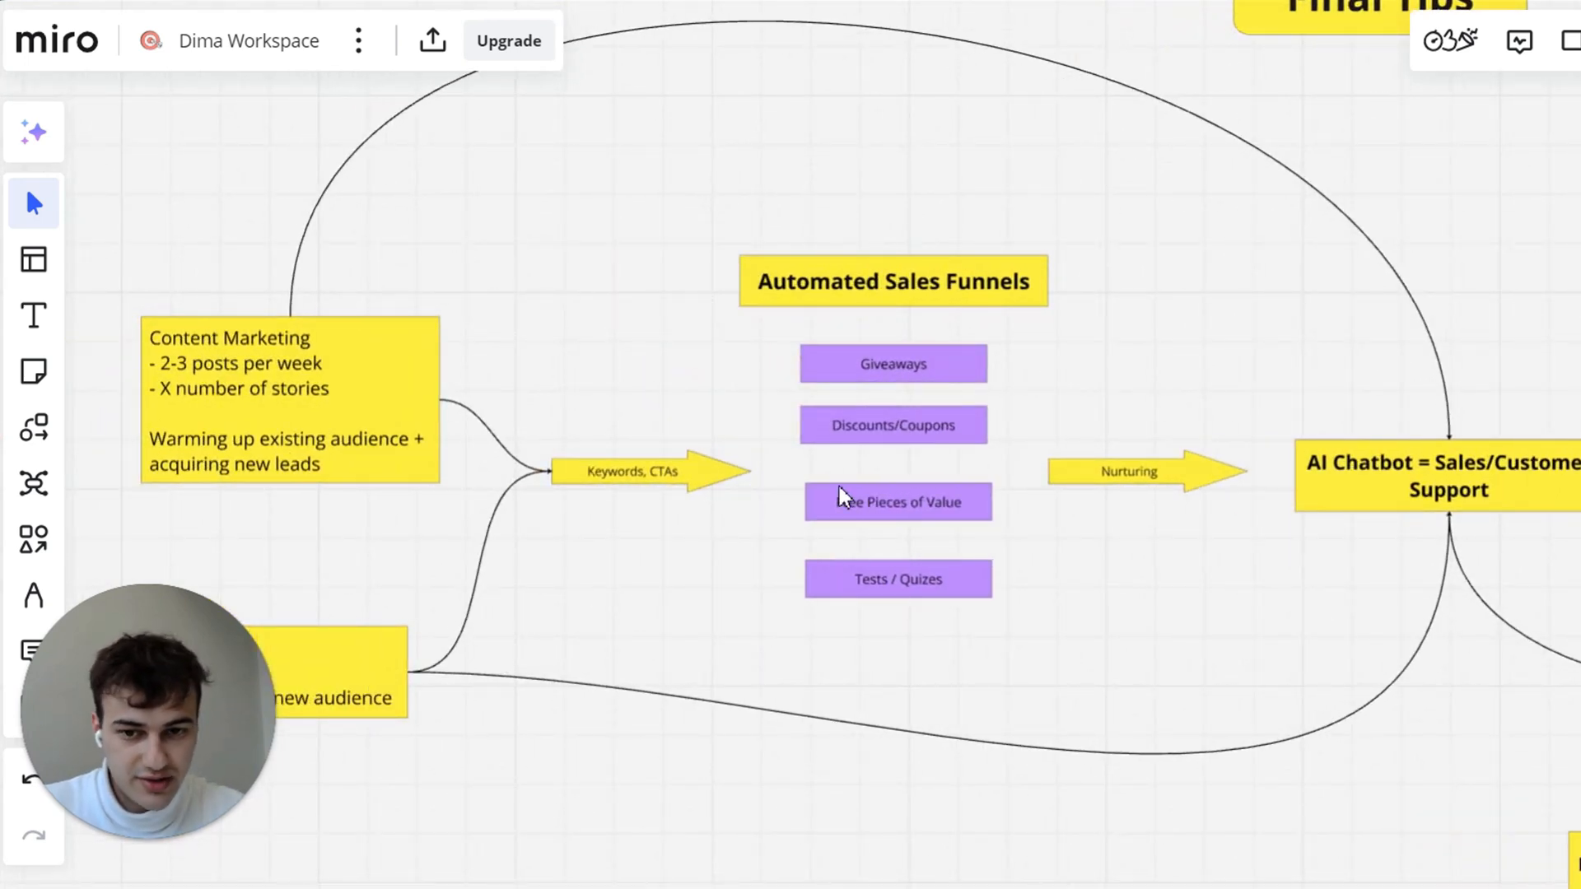
{"action": "mouse_move", "coordinate": [1003, 295]}
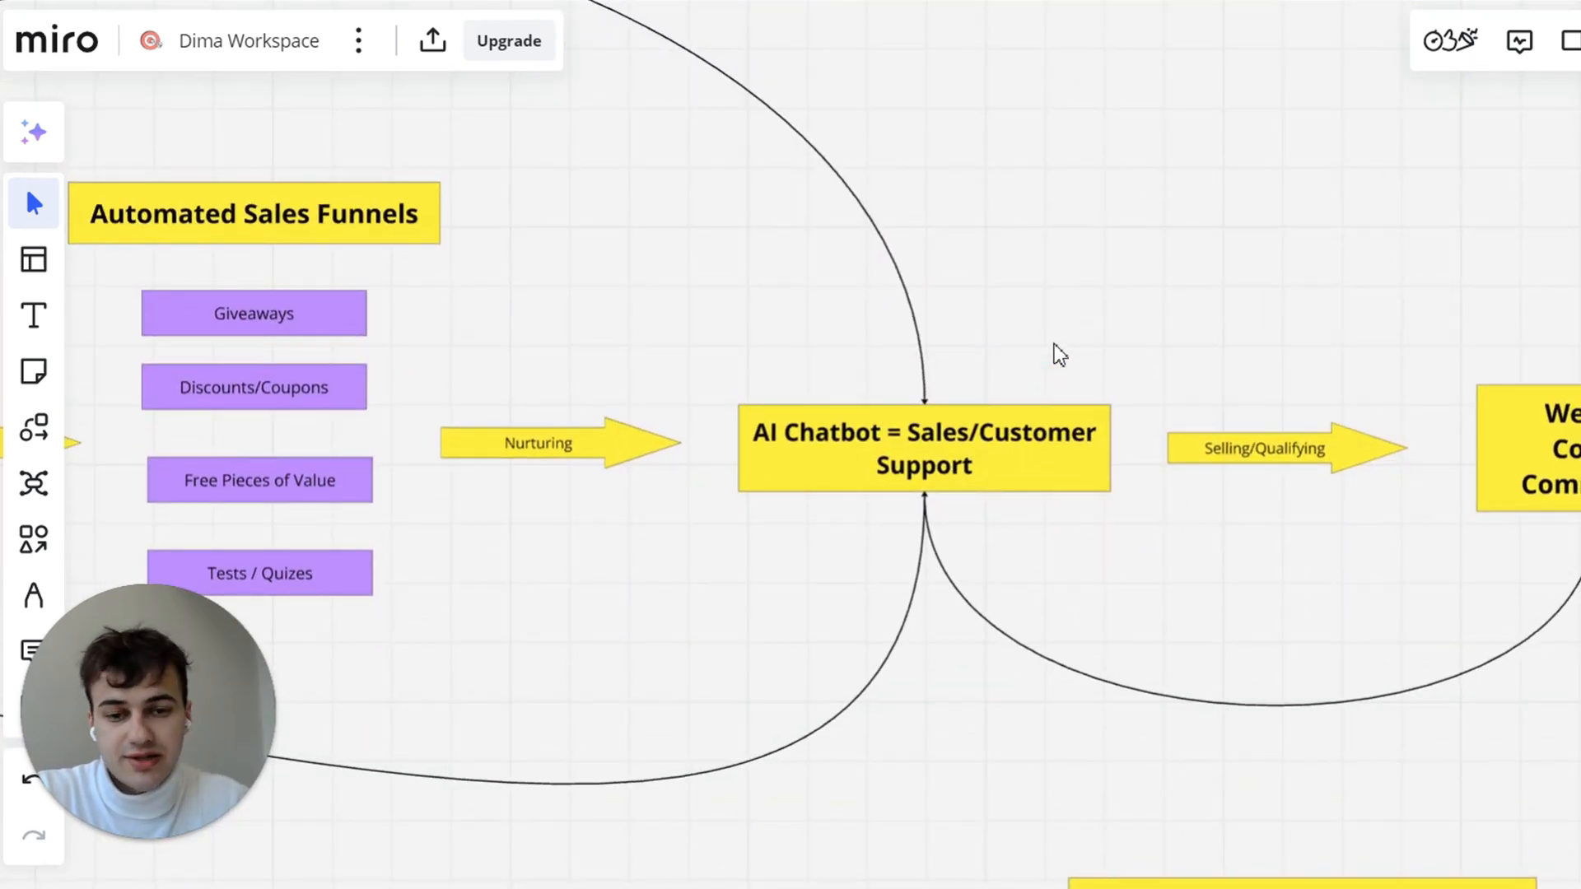
{"action": "mouse_move", "coordinate": [1184, 565]}
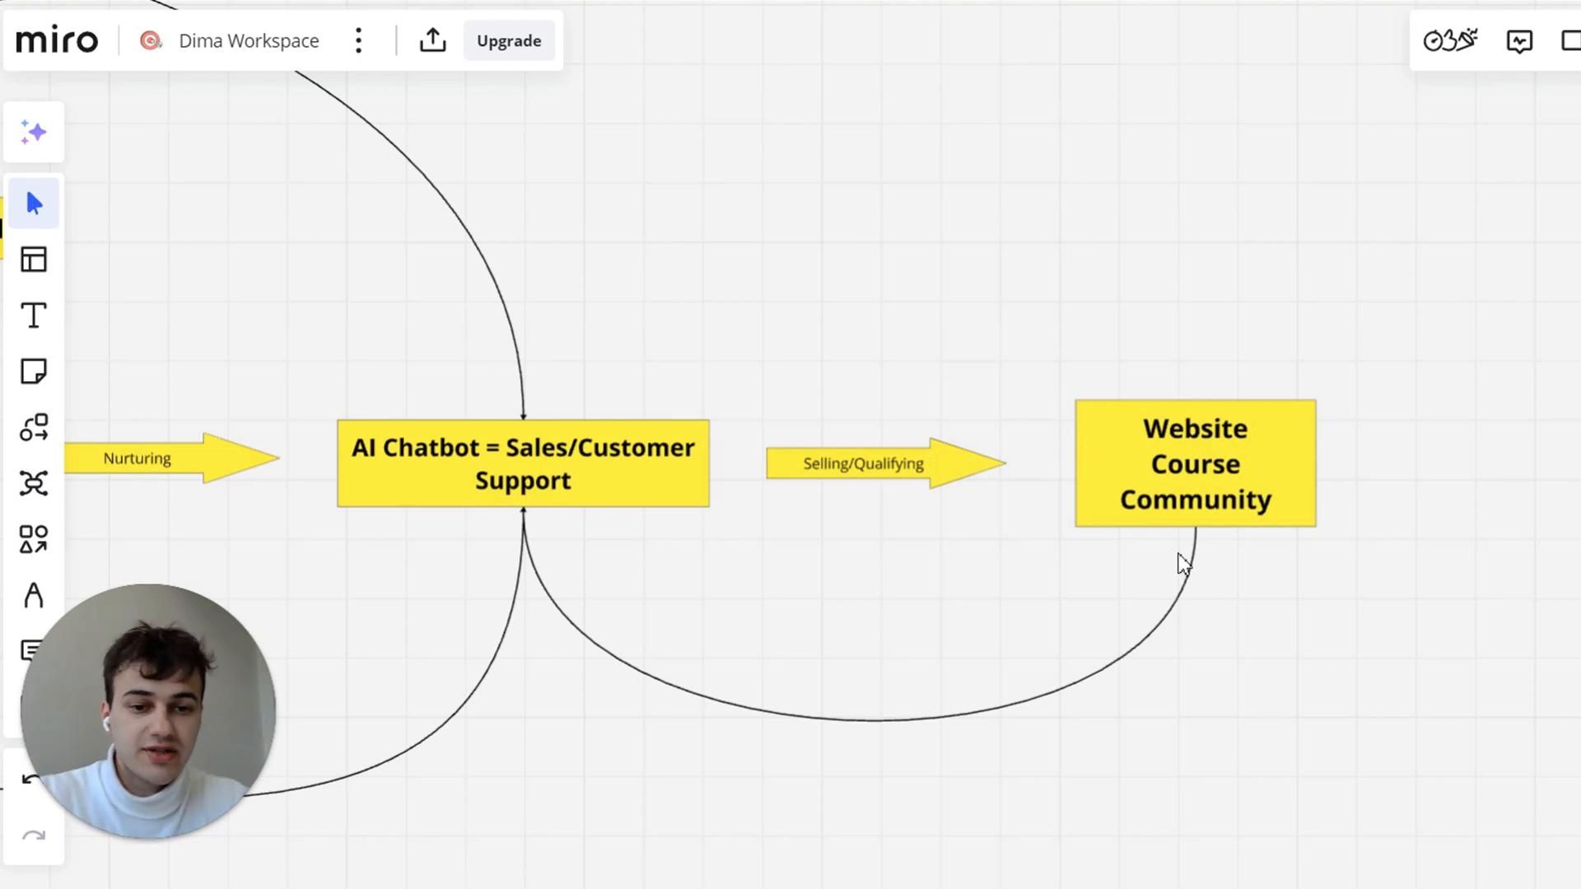
{"action": "mouse_move", "coordinate": [1306, 609]}
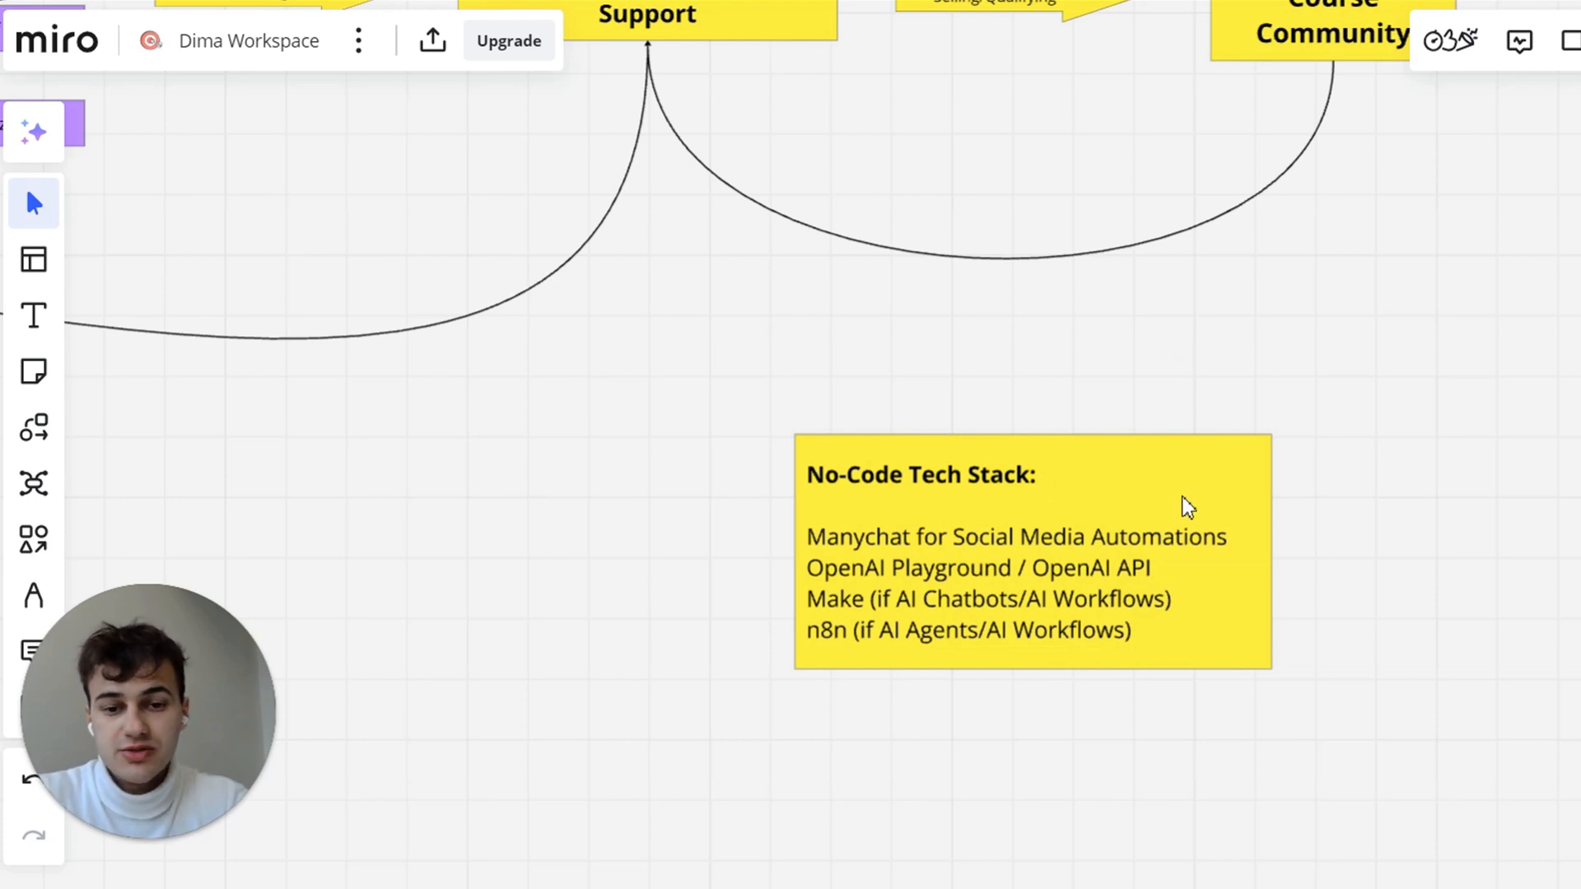
{"action": "mouse_move", "coordinate": [1156, 567]}
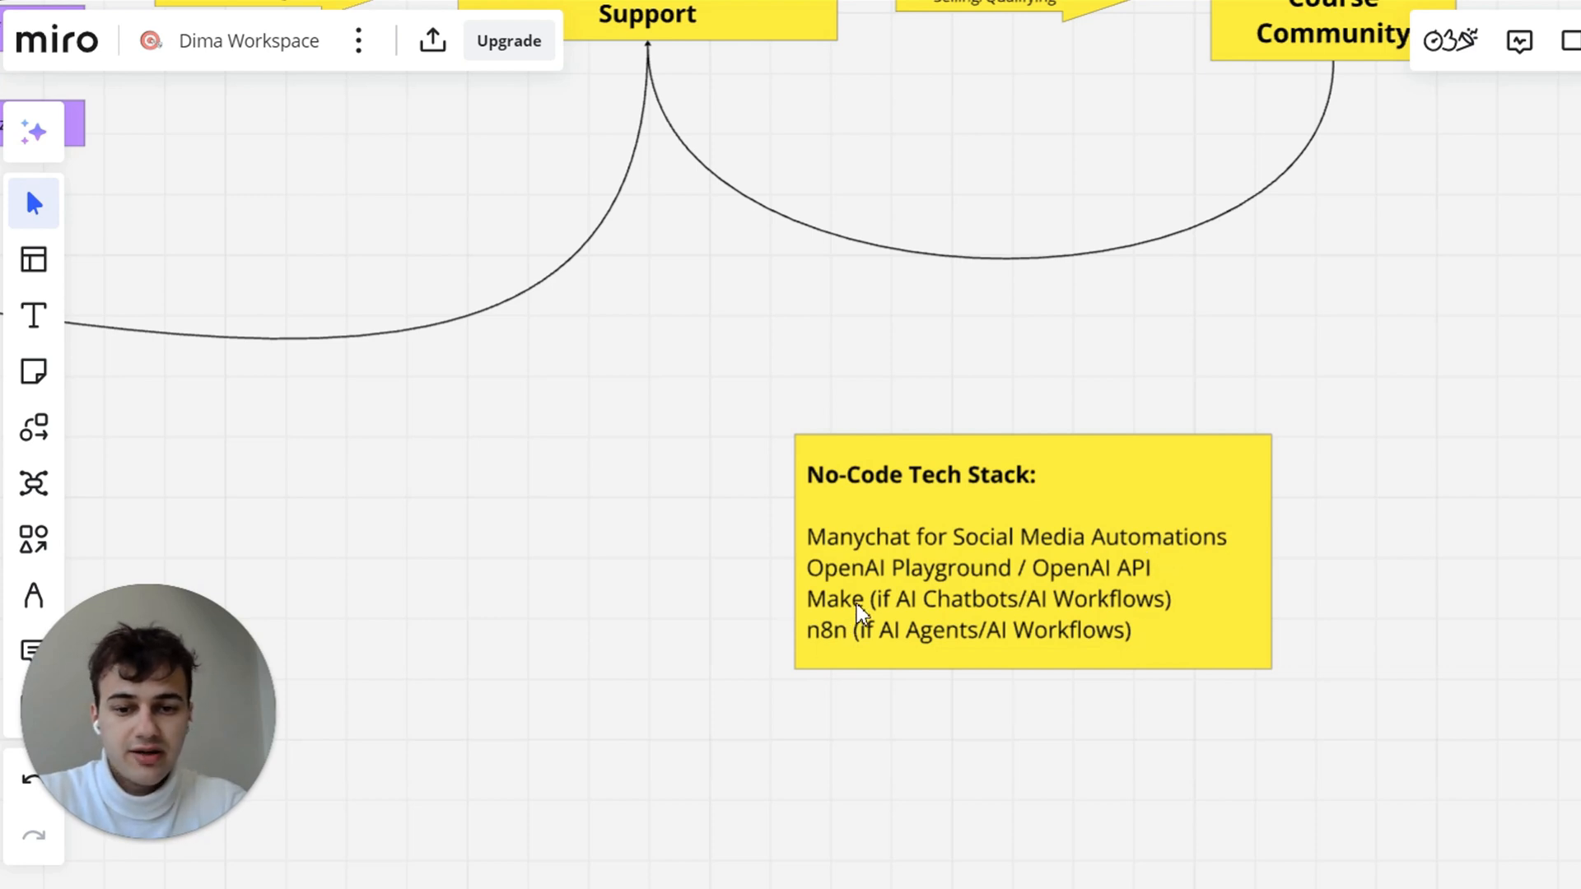
{"action": "mouse_move", "coordinate": [1108, 500]}
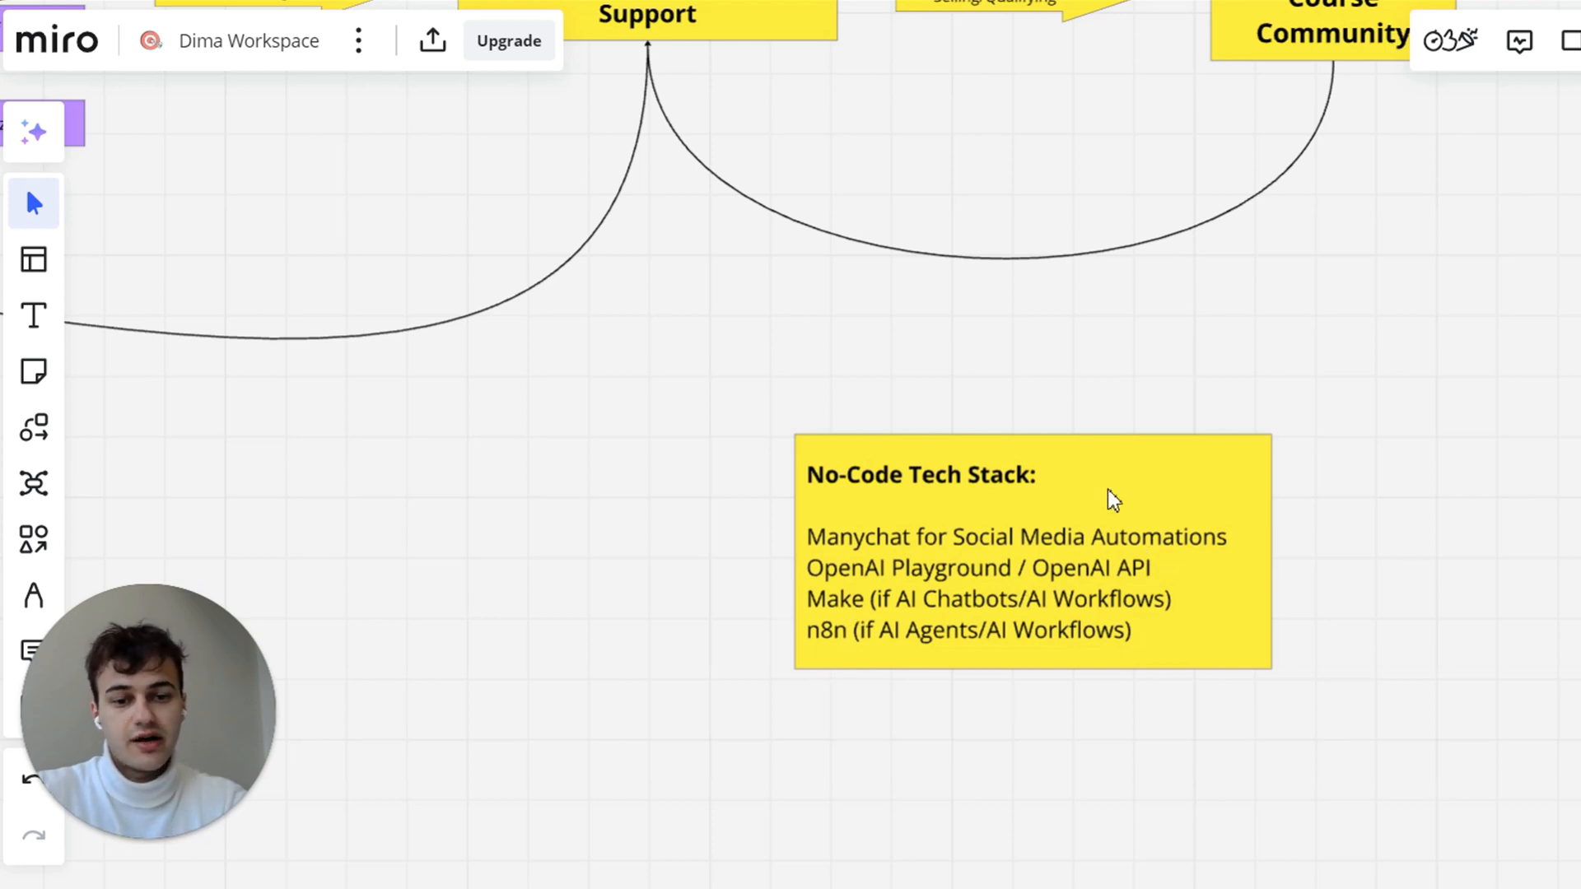